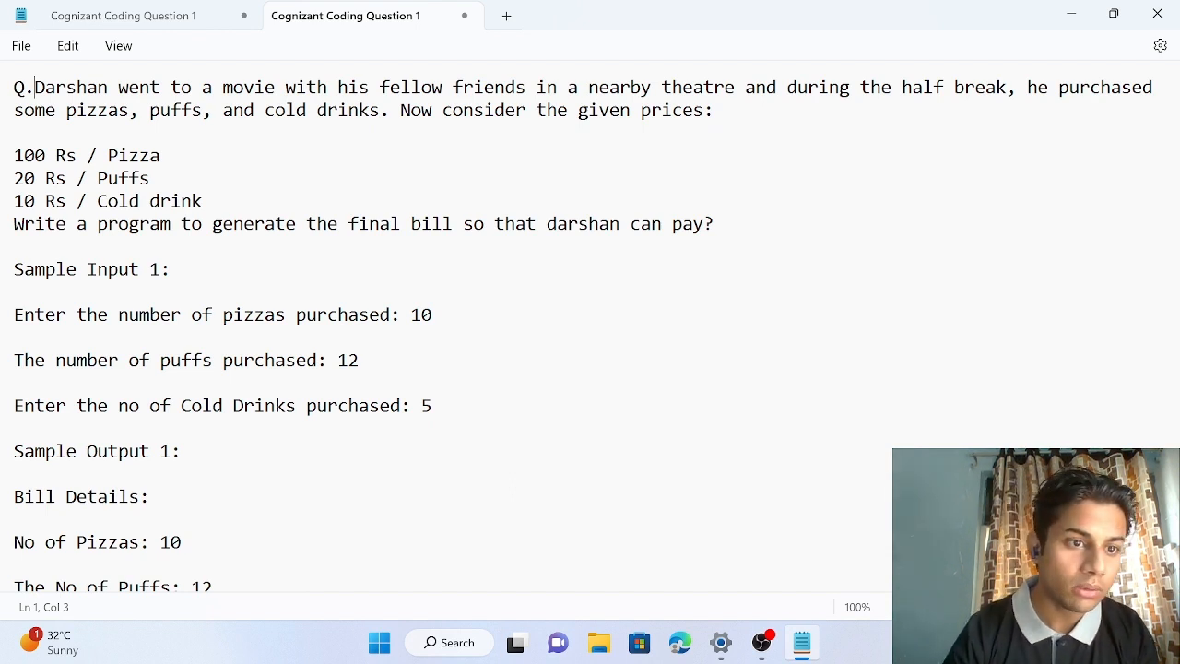
- Read through the pizza problem and its price list in Notepad
drag(57, 178, 149, 178)
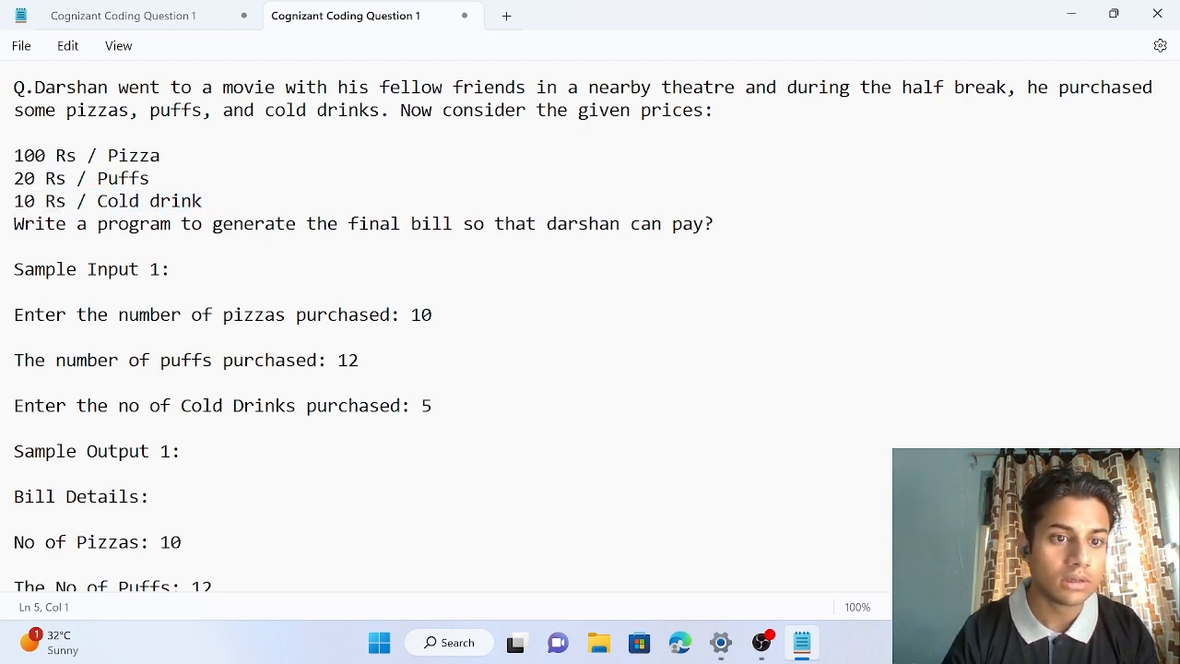
drag(14, 155, 201, 201)
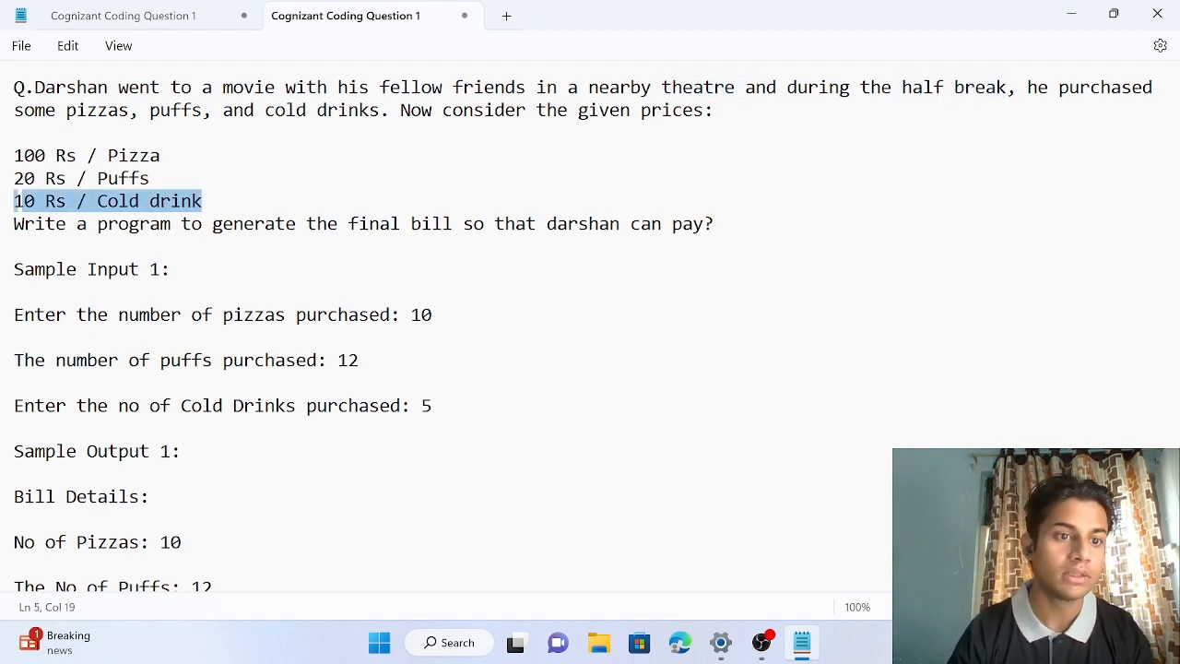
click(242, 223)
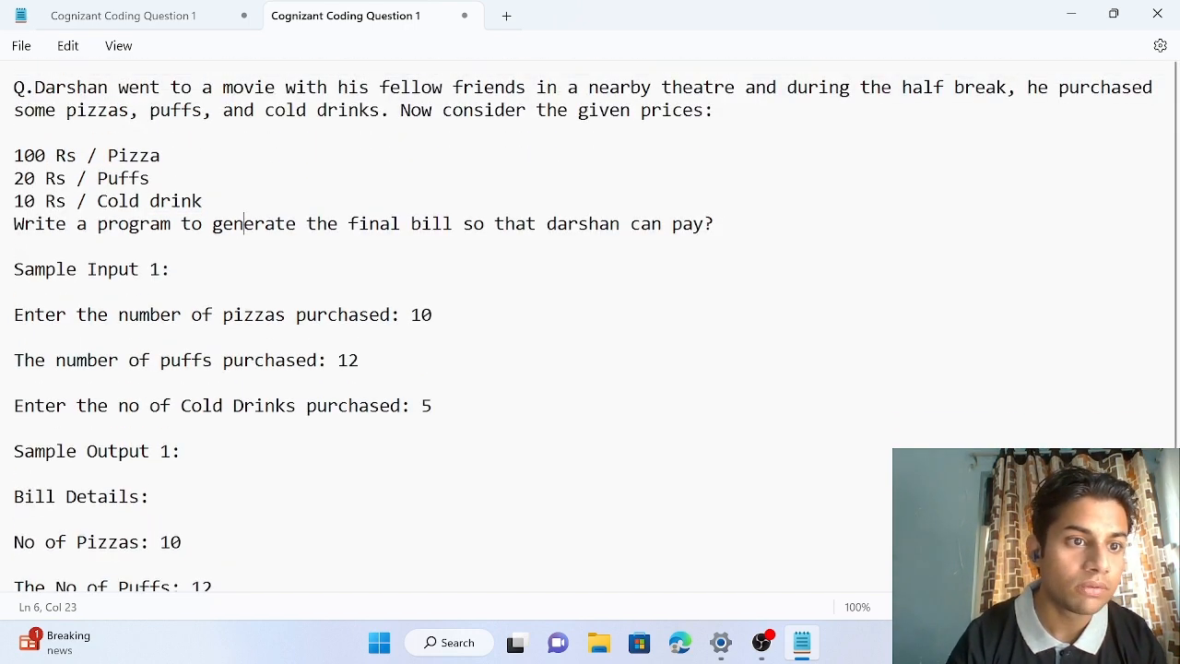
drag(14, 87, 387, 223)
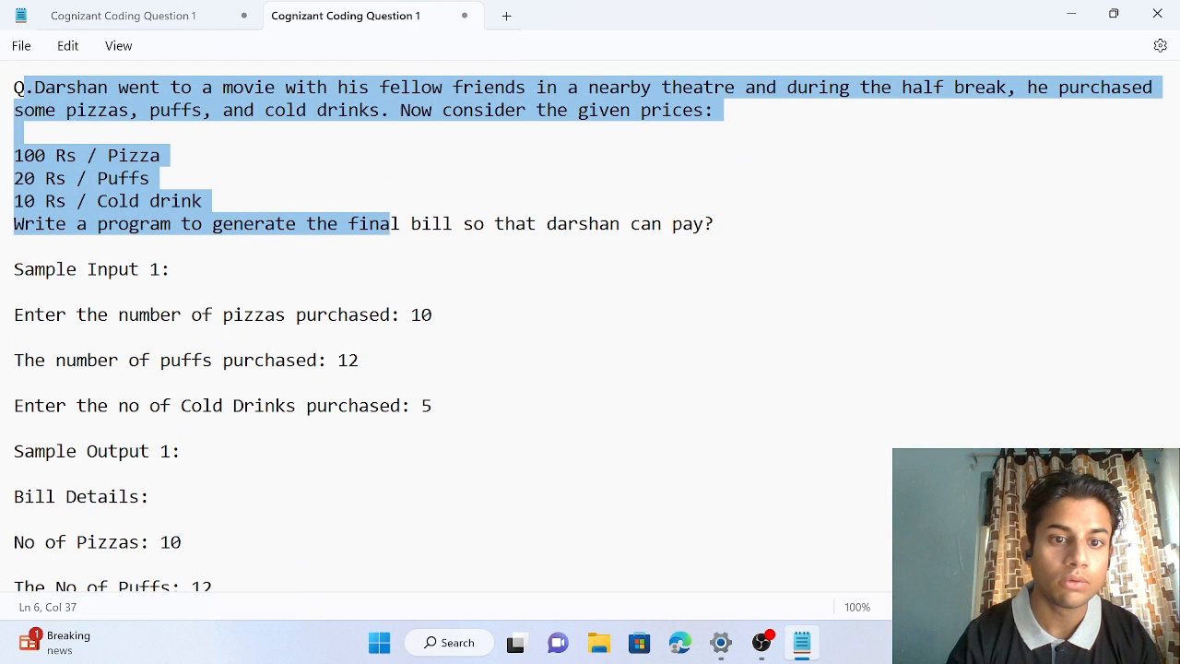
click(713, 223)
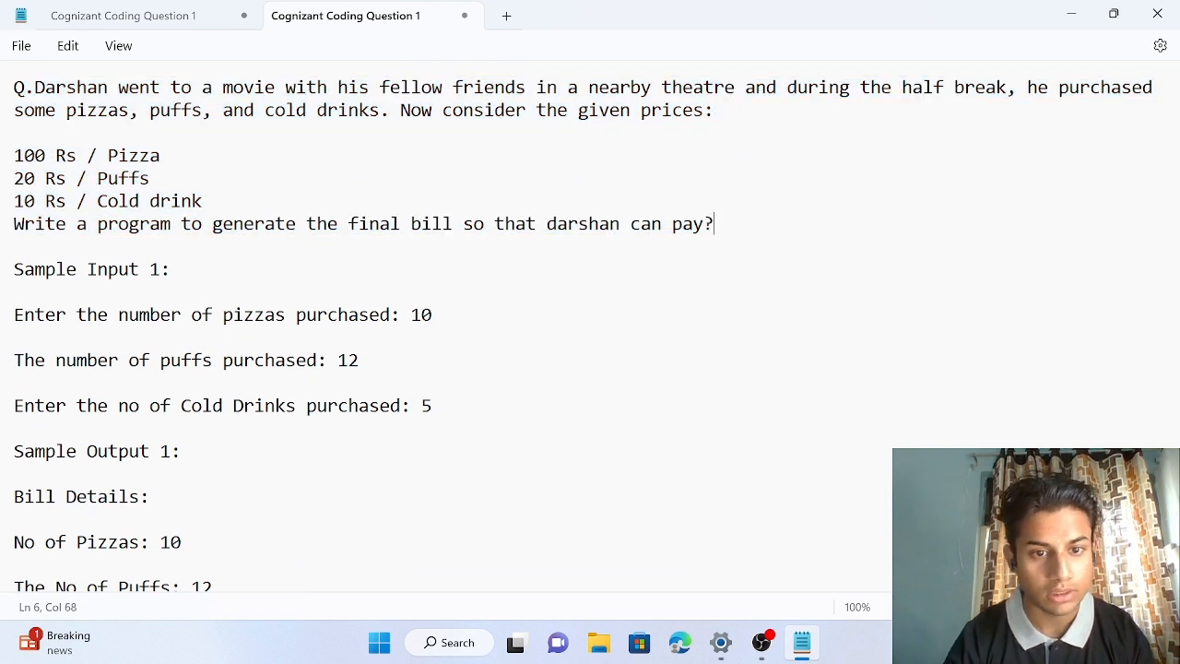
scroll(down, 3)
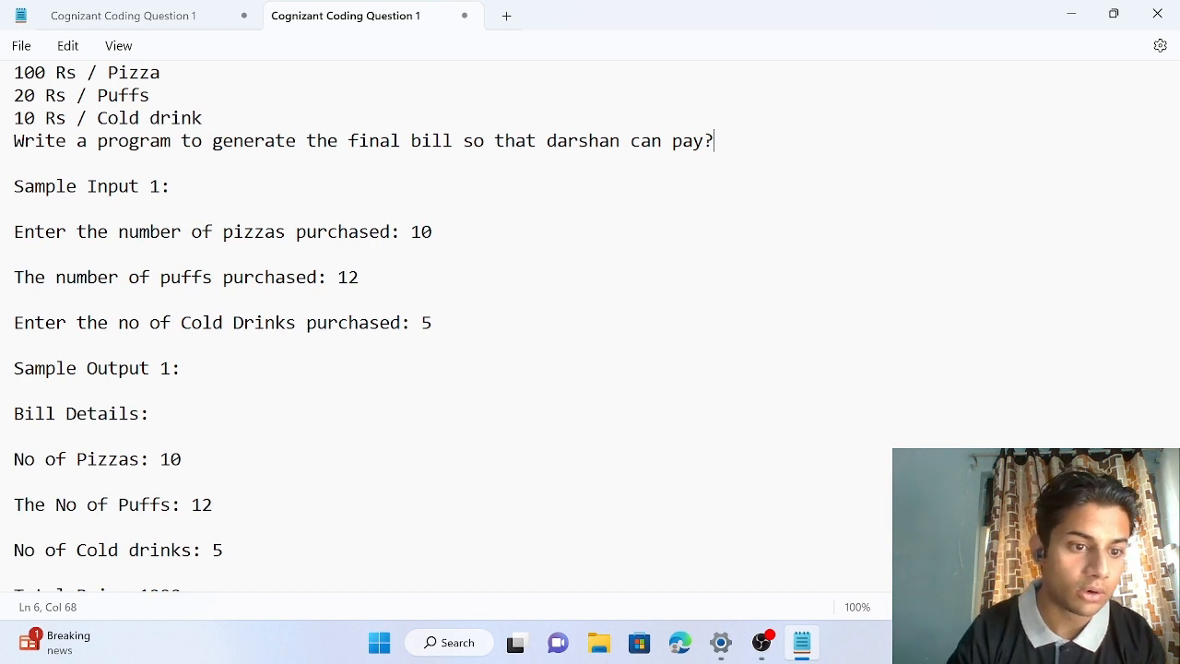
scroll(down, 3)
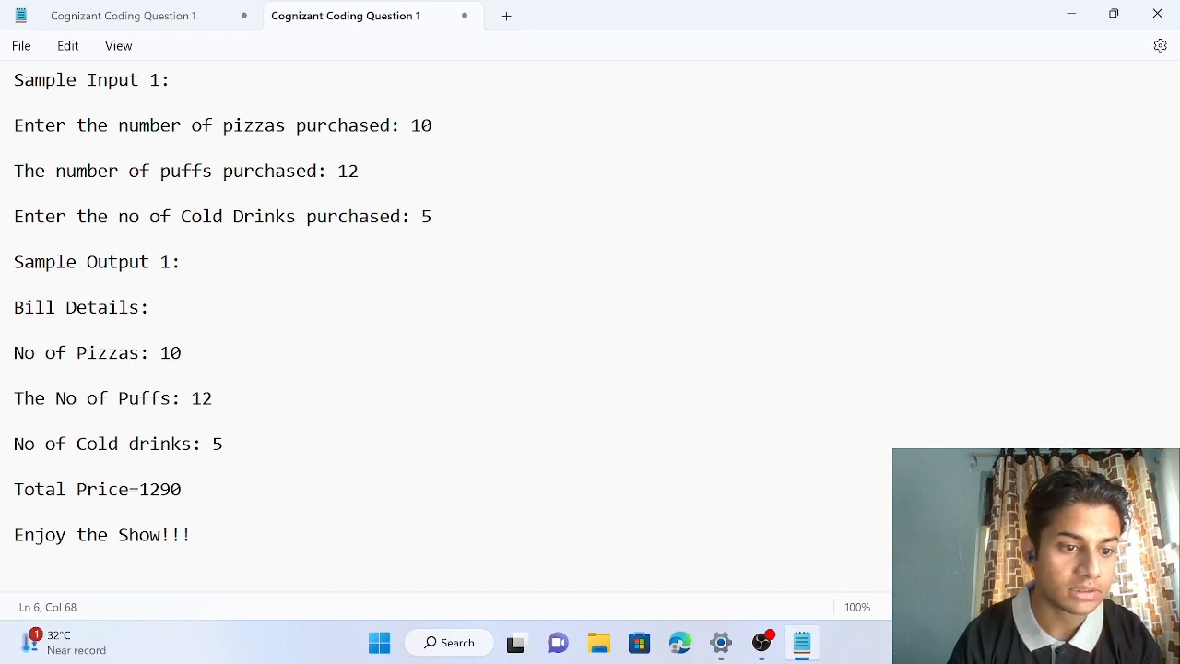
scroll(up, 3)
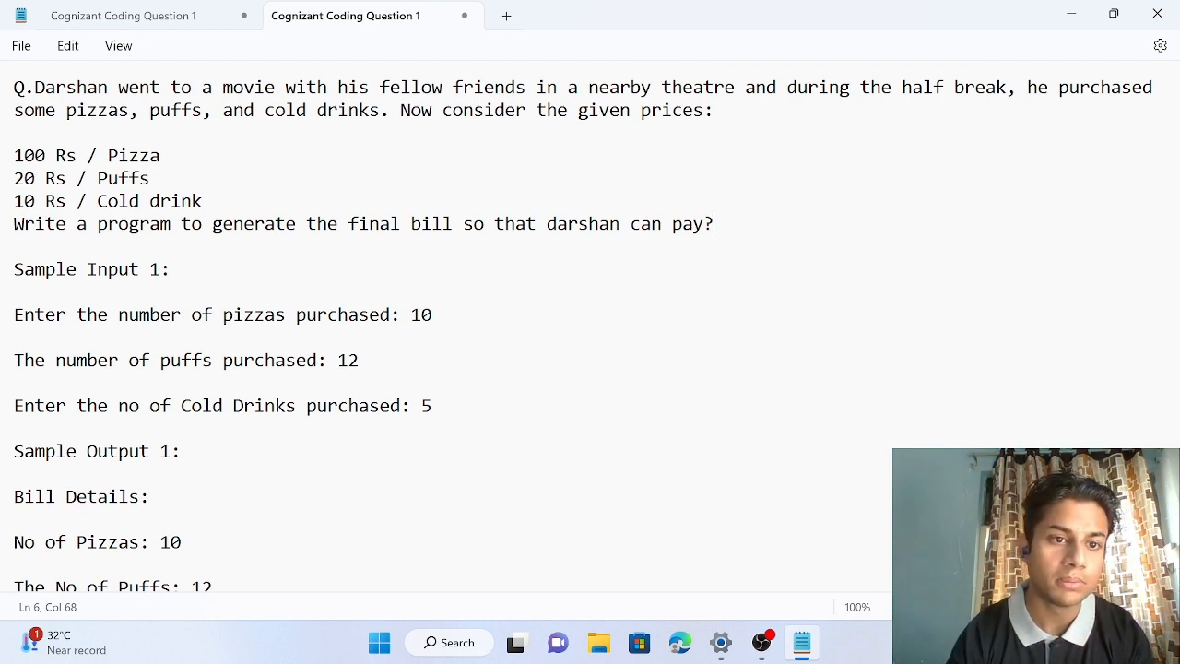
mouse_move(1048, 37)
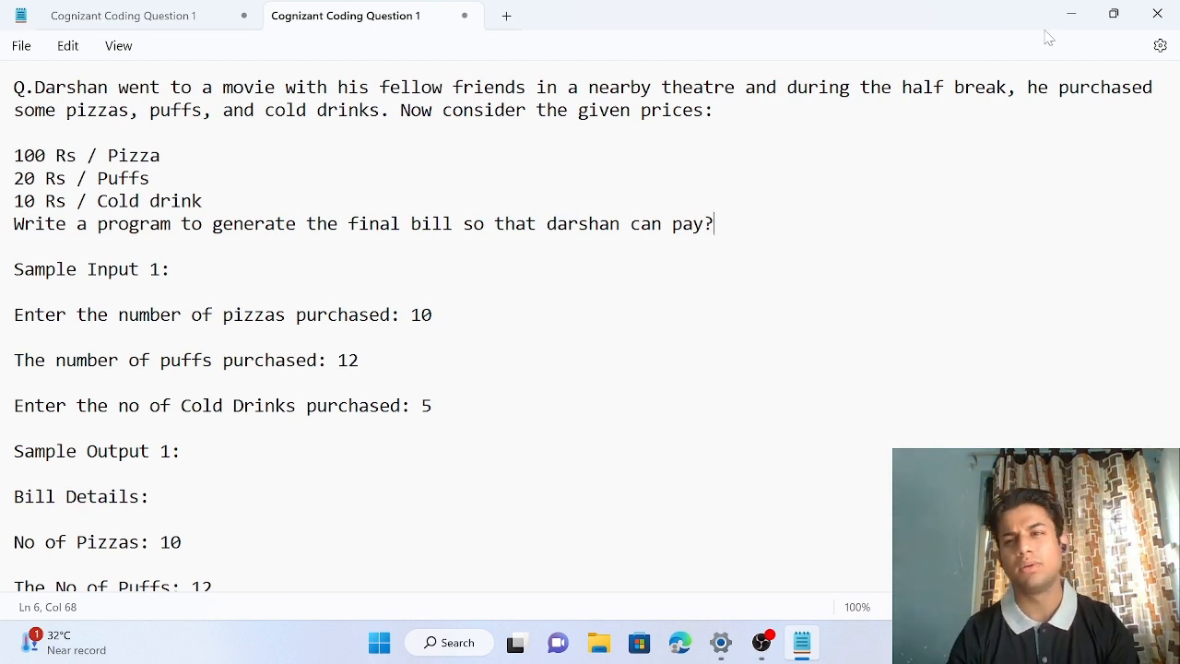
mouse_move(1072, 61)
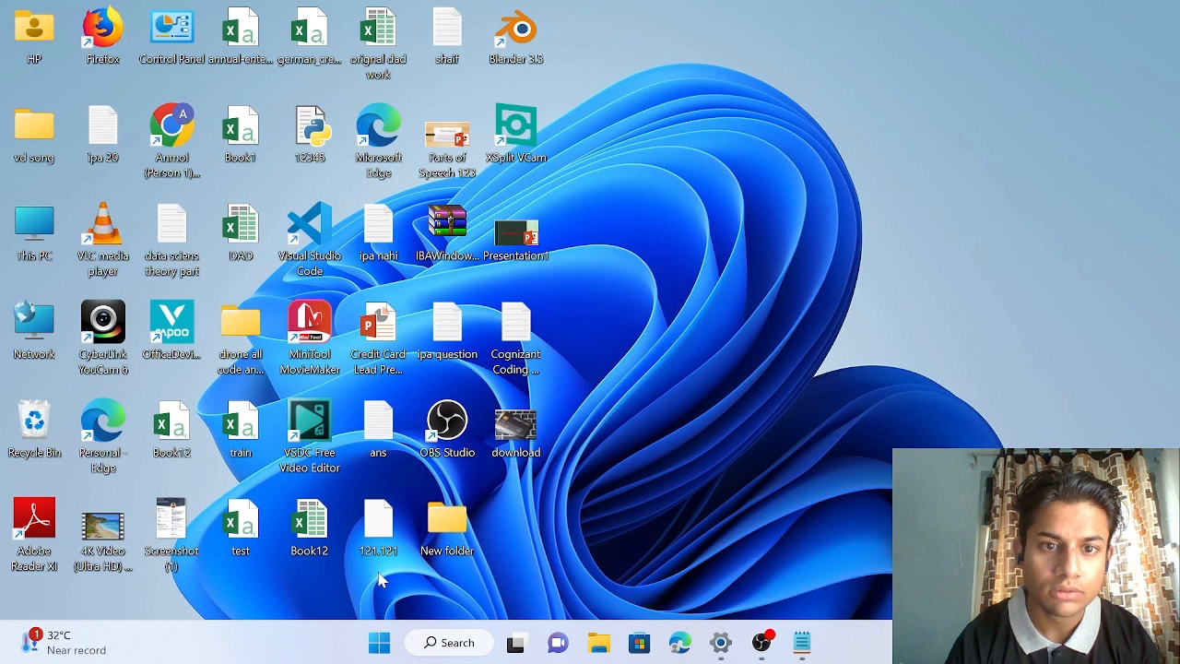
- Launch IDLE from Start, maximise it, and open the 1234 script from Python310
click(379, 642)
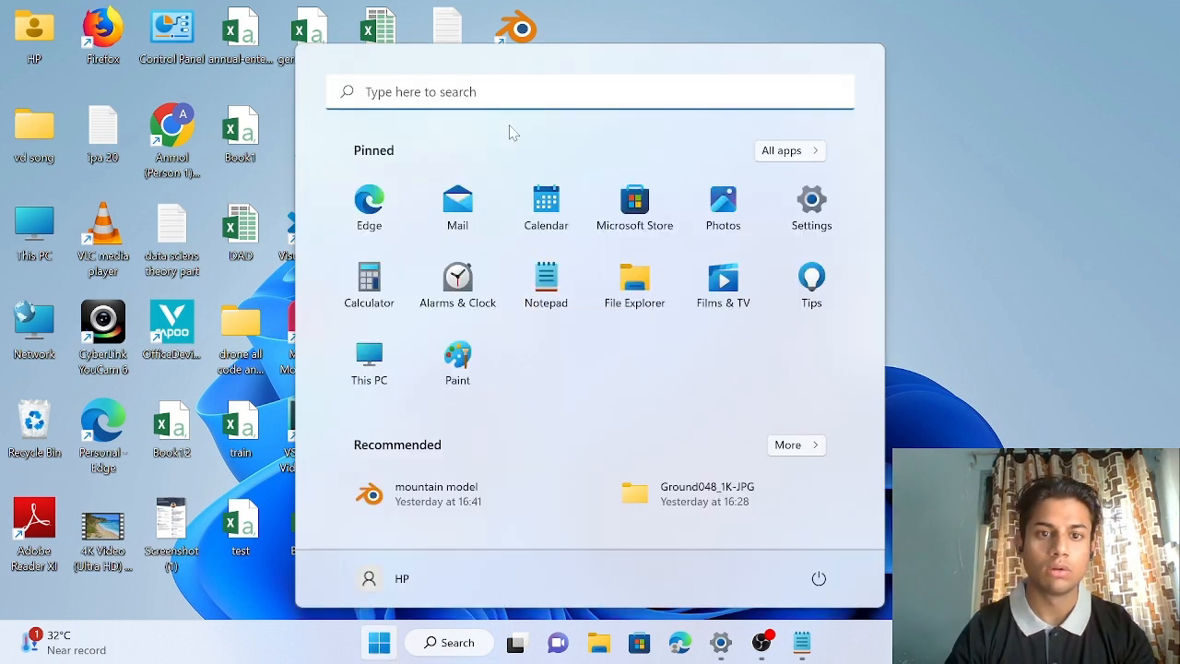
text(id)
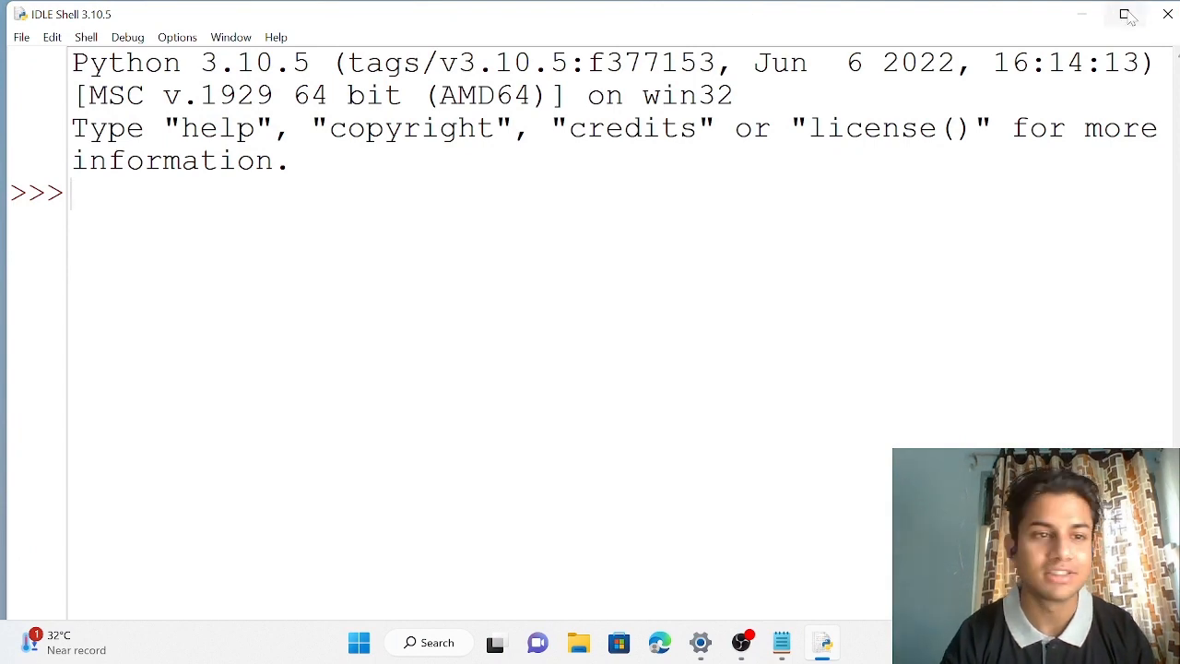
click(15, 37)
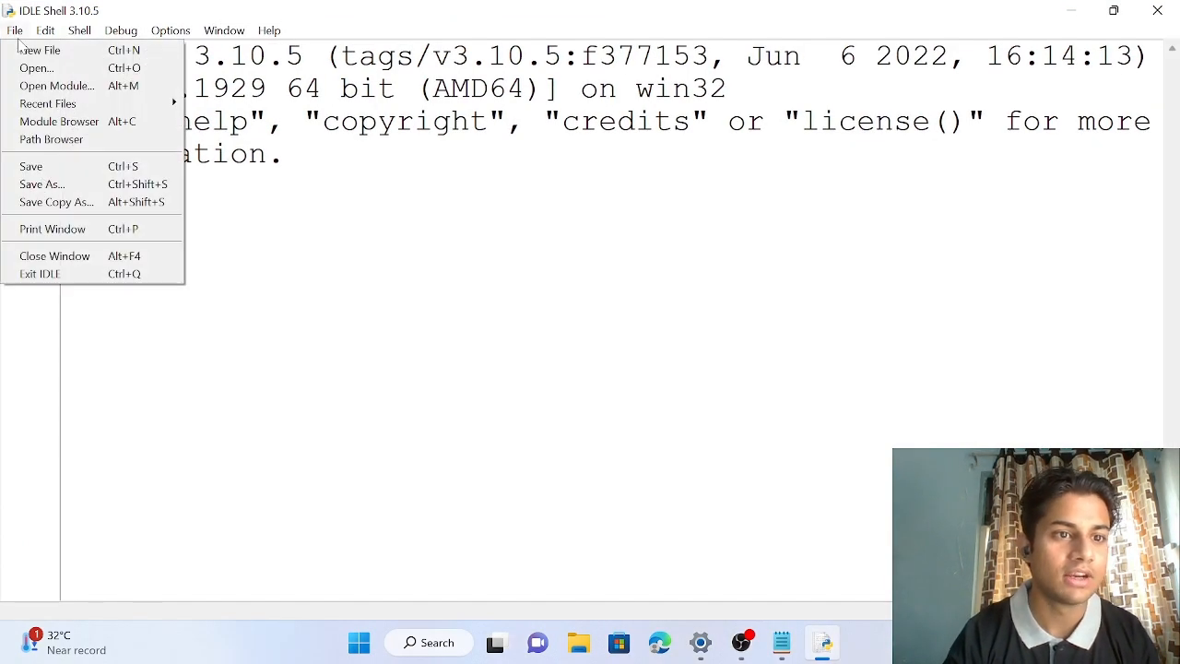
mouse_move(37, 68)
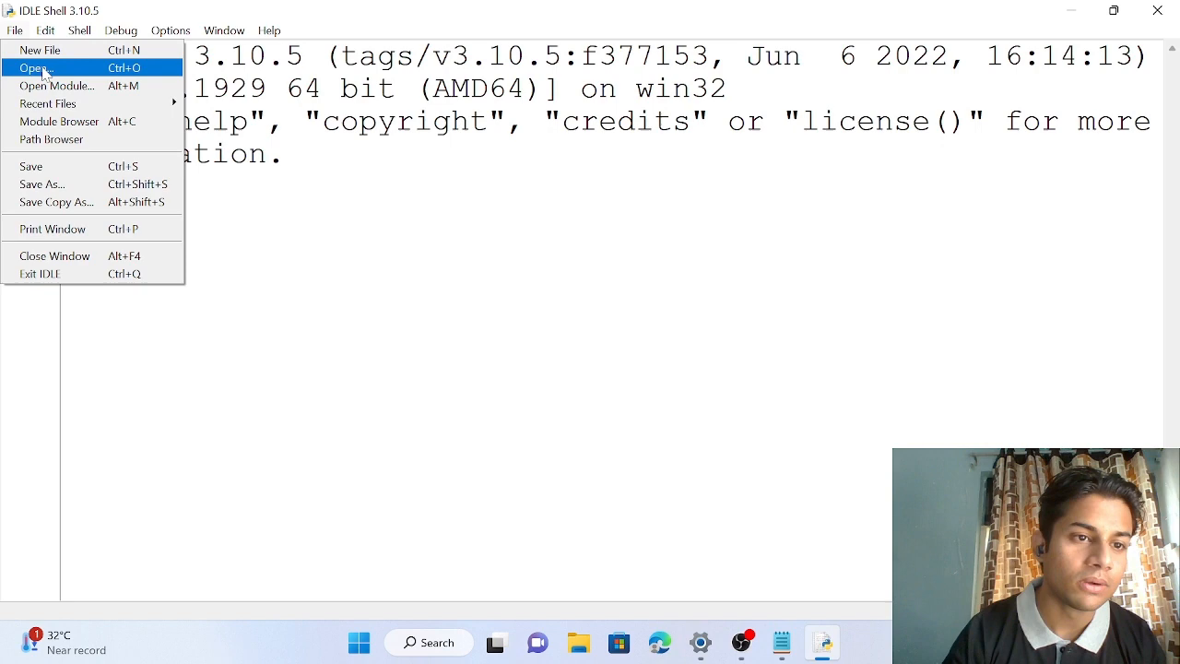
click(36, 67)
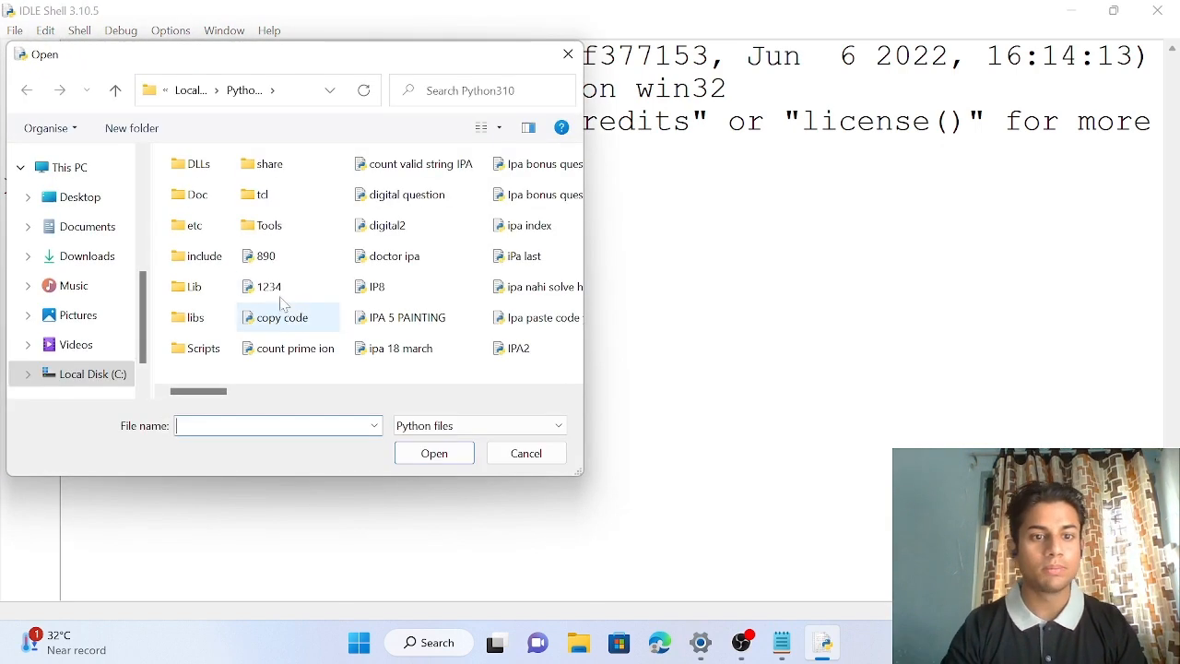
click(525, 453)
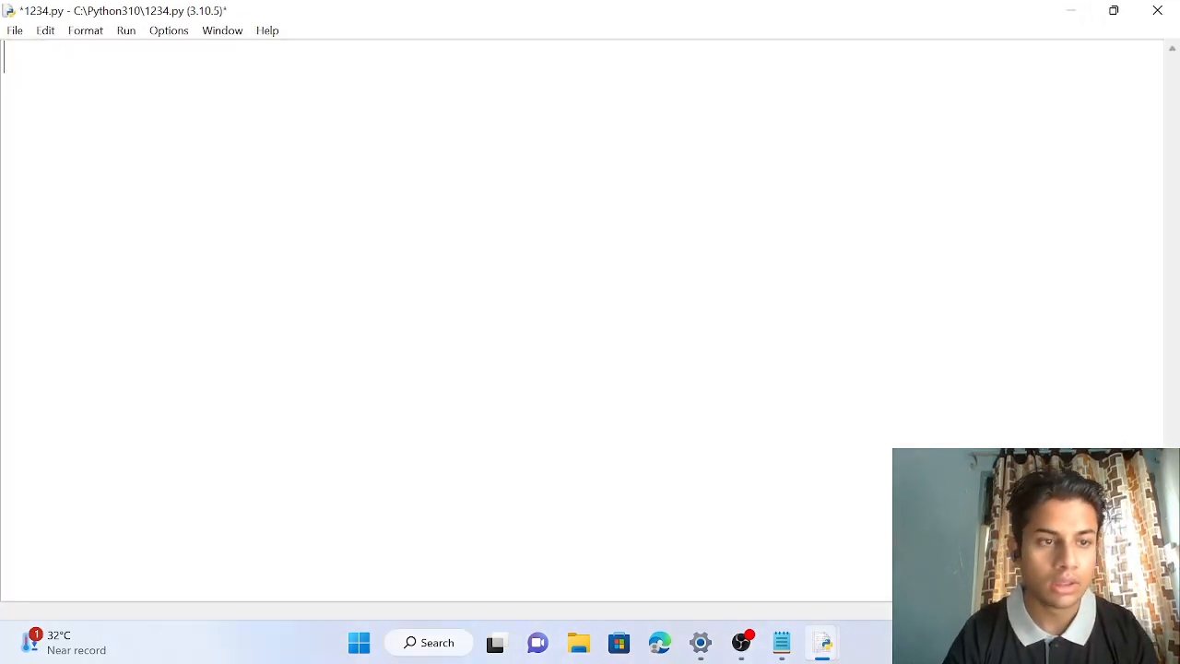
- Write x = int(input("Enter the number of pizzas purchased:")), checking the prompt in Notepad
text(x=)
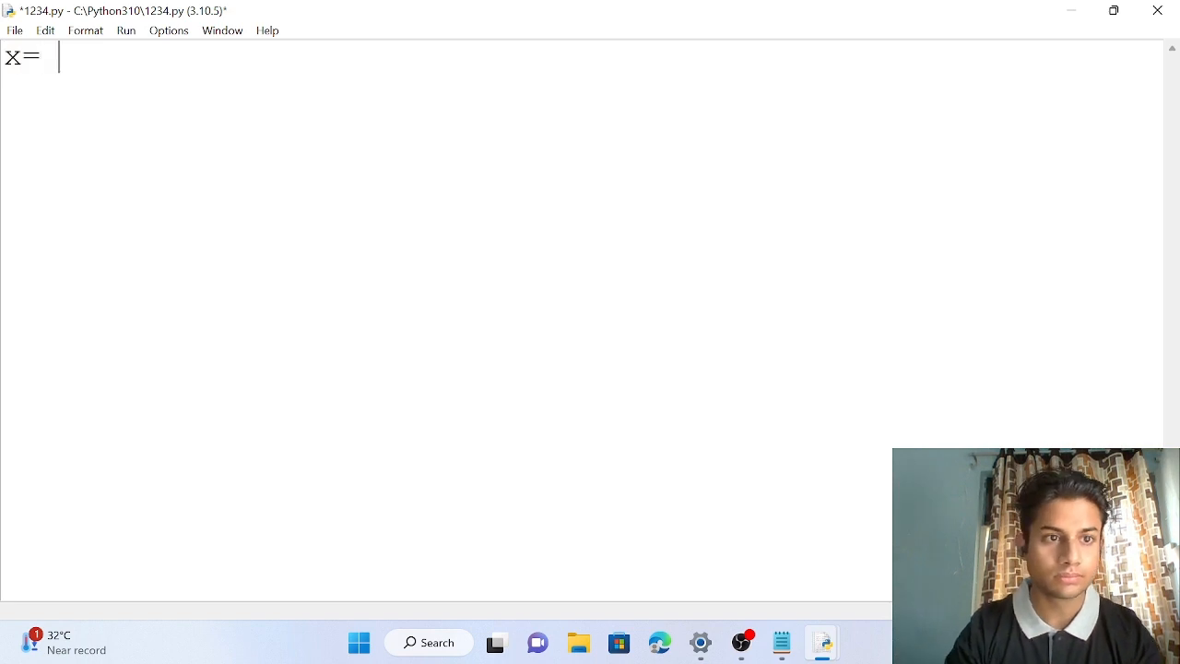
text(int)
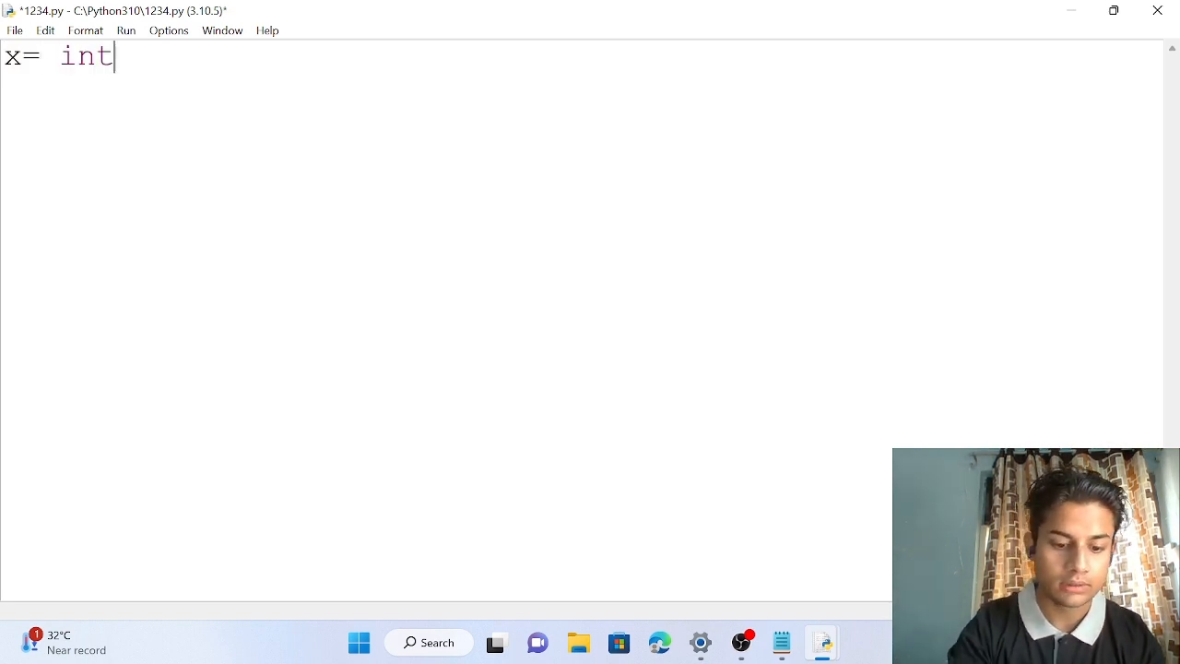
text((in)
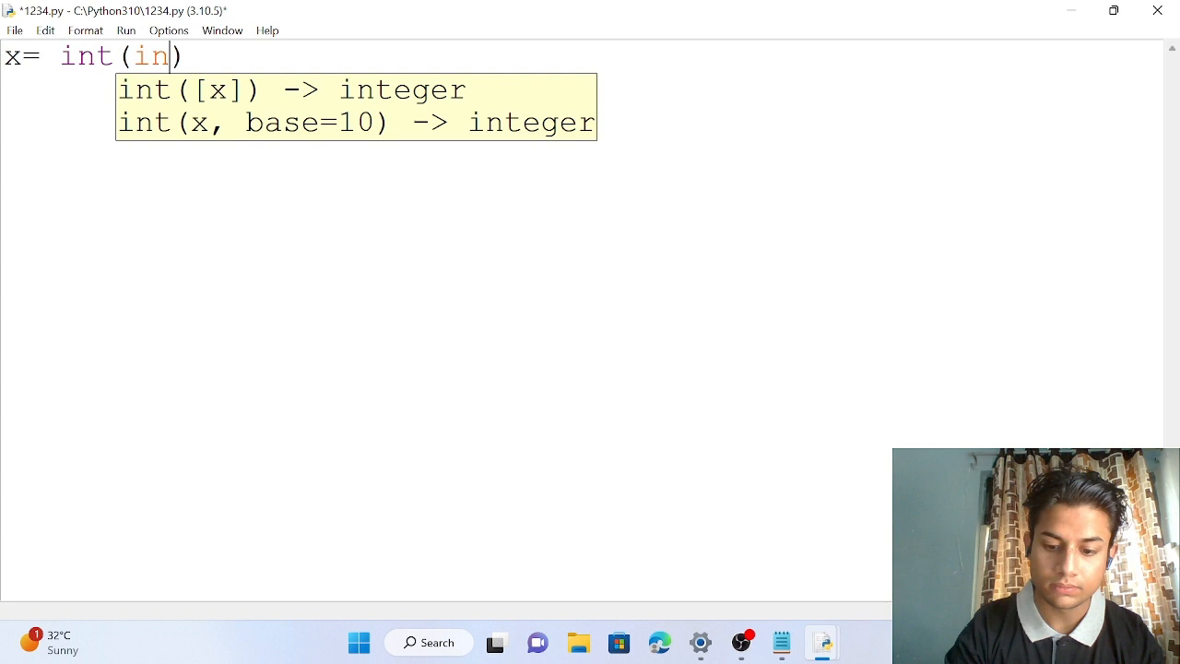
text(put())
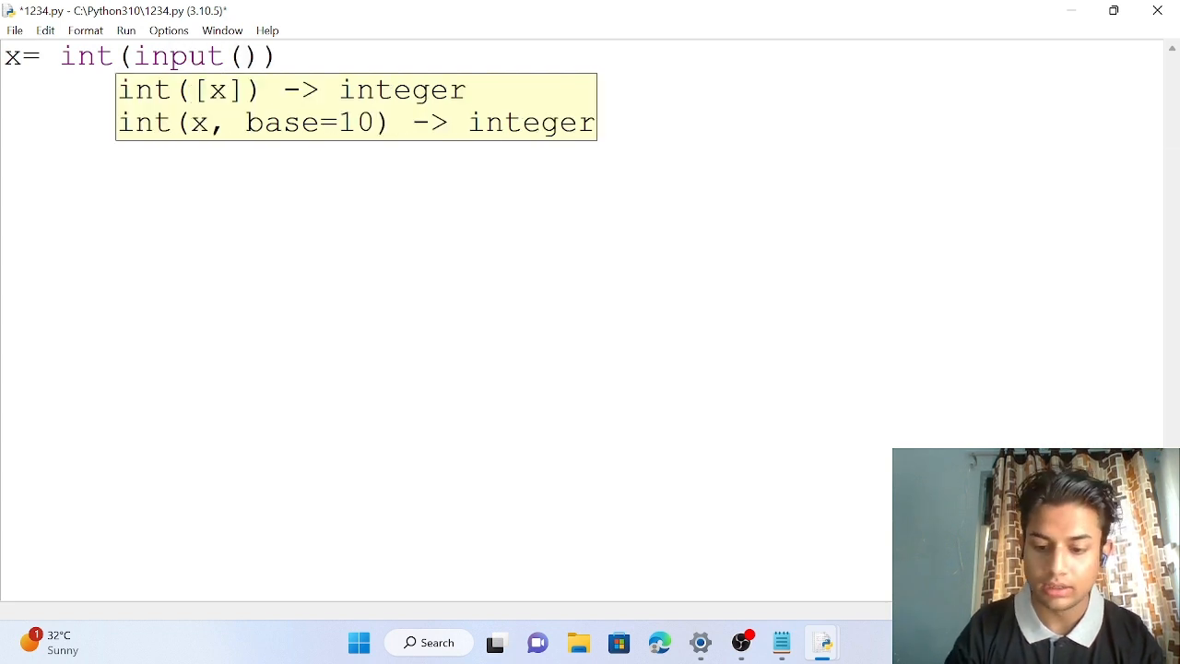
text("")
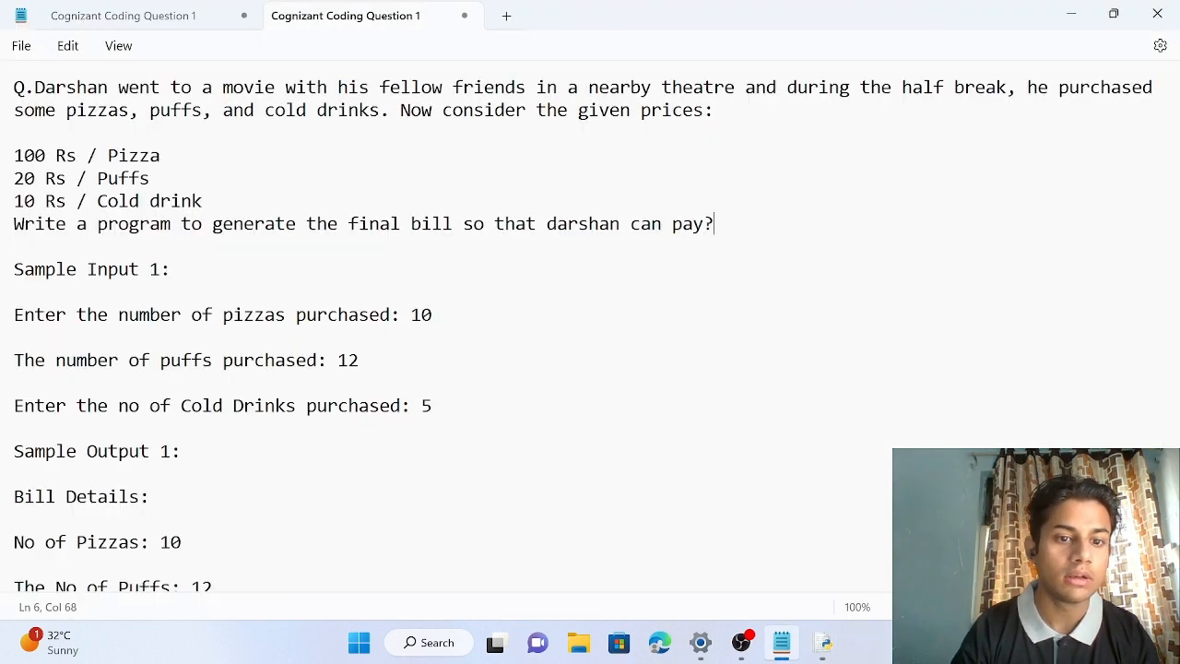
drag(14, 315, 398, 314)
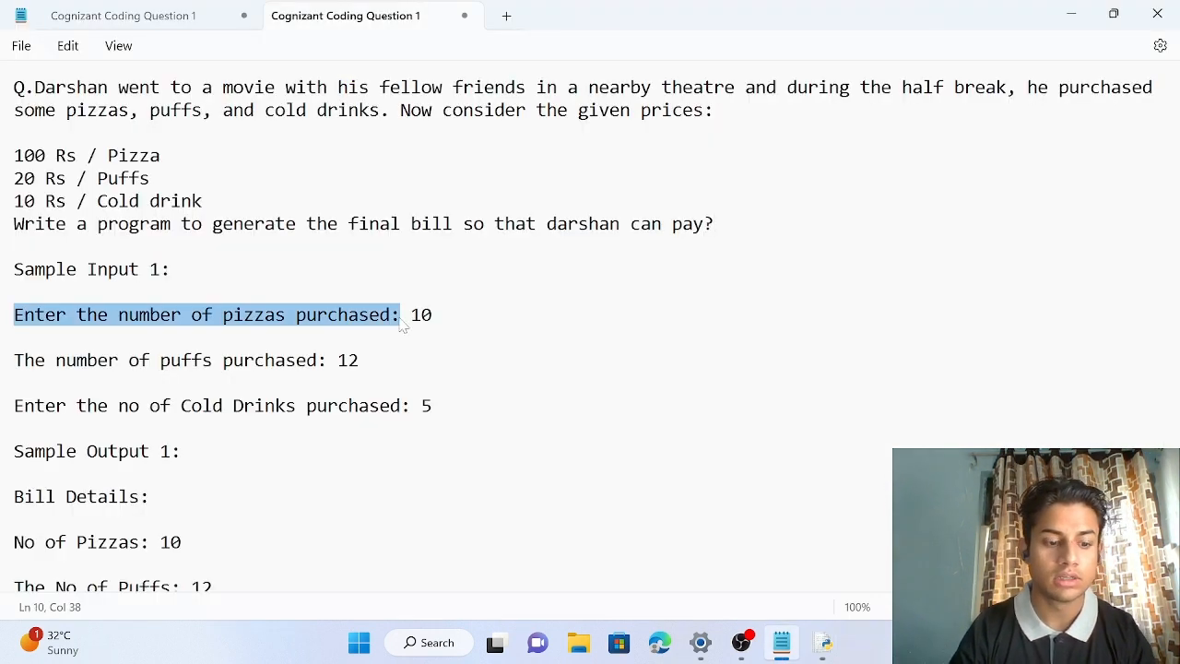
click(496, 642)
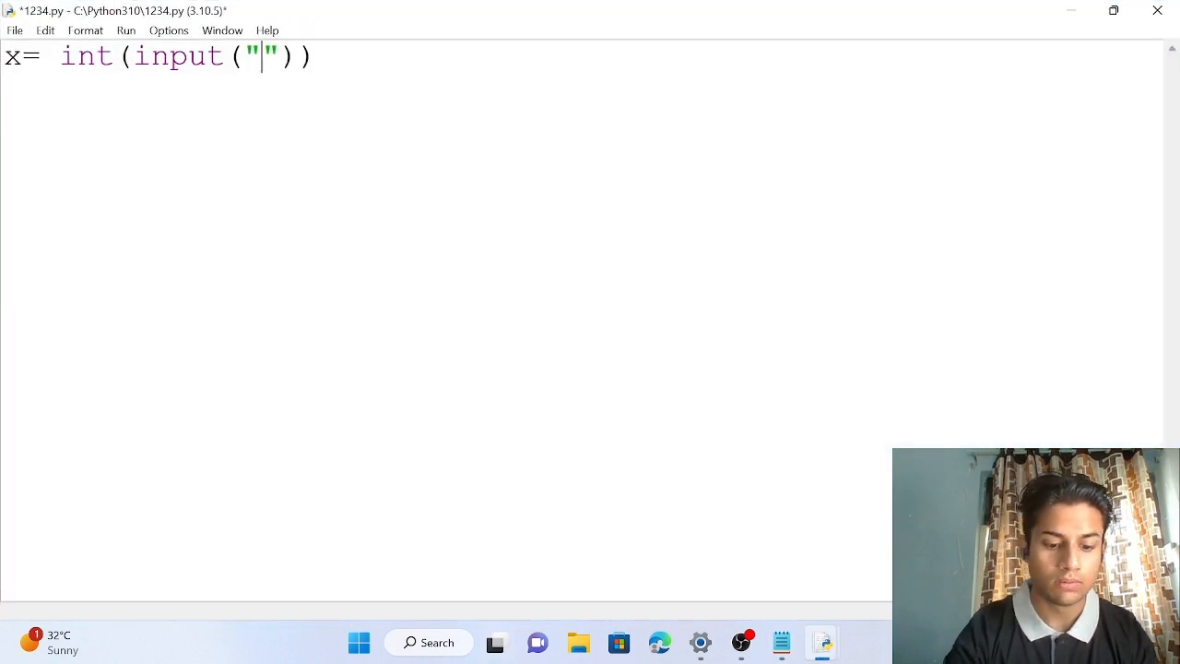
text(Enter the number of pizzas purchased:)
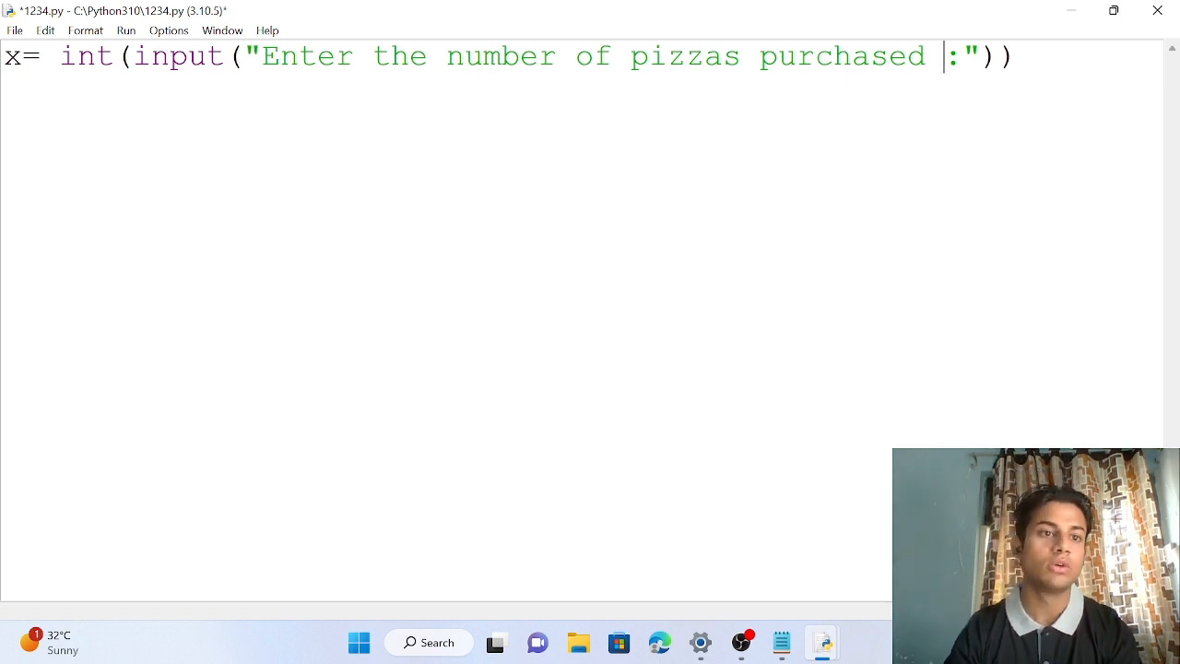
- Start a y line with a copy of the pizza int(input(...)) prompt
text(n)
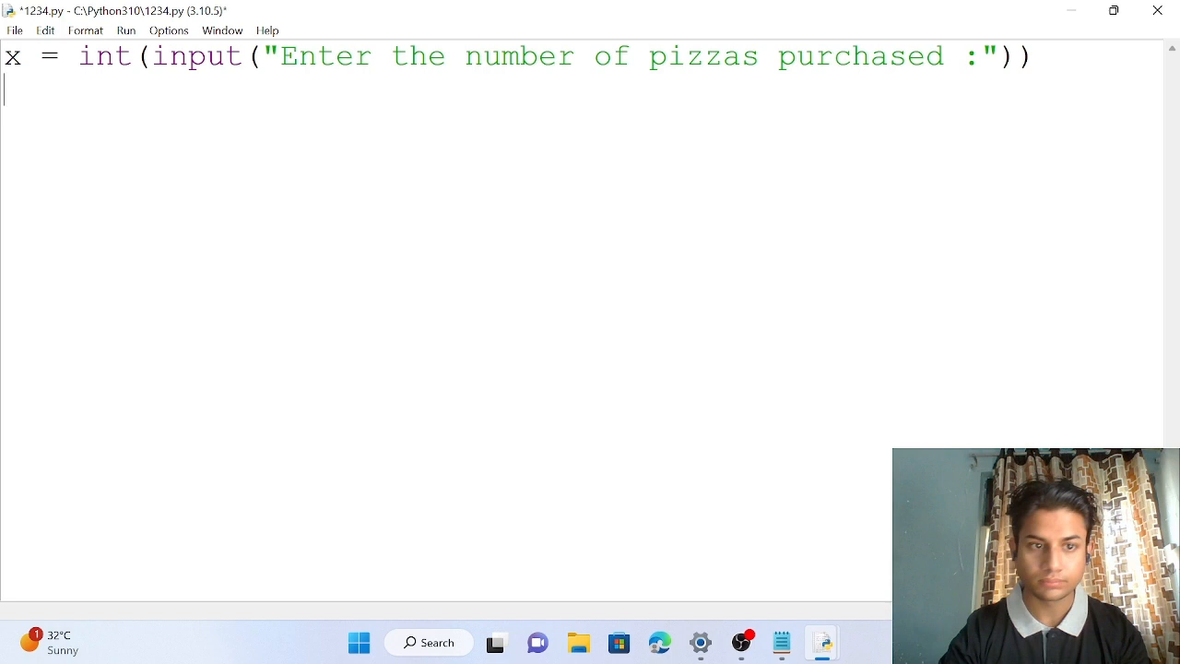
text(y)
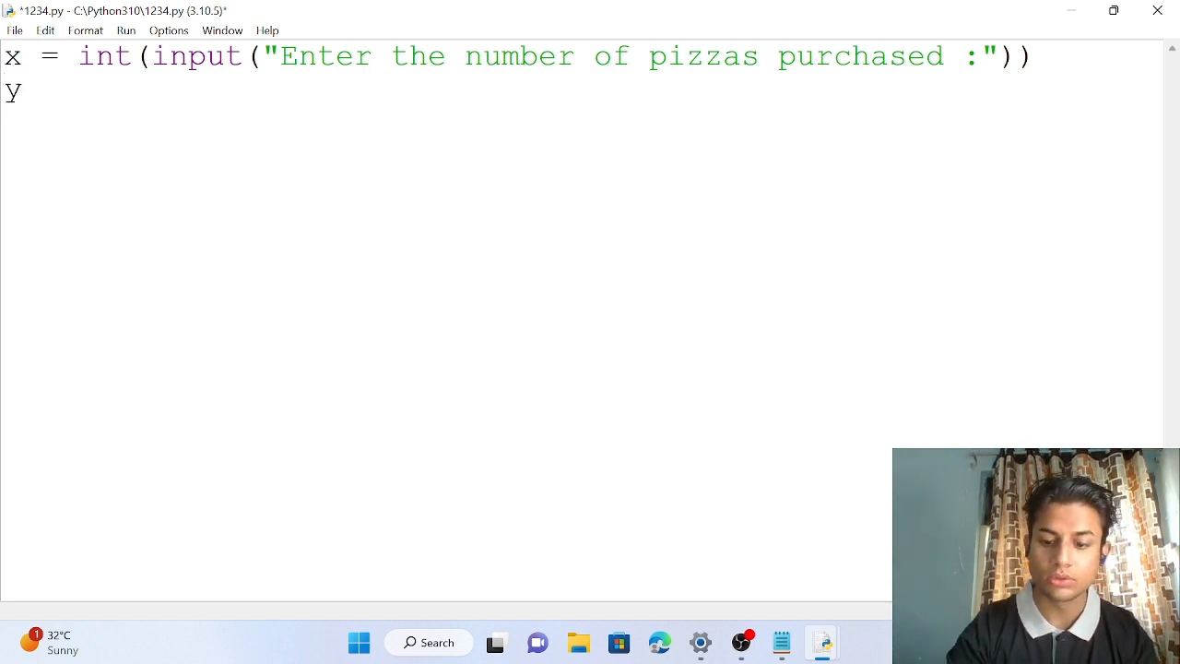
text(=)
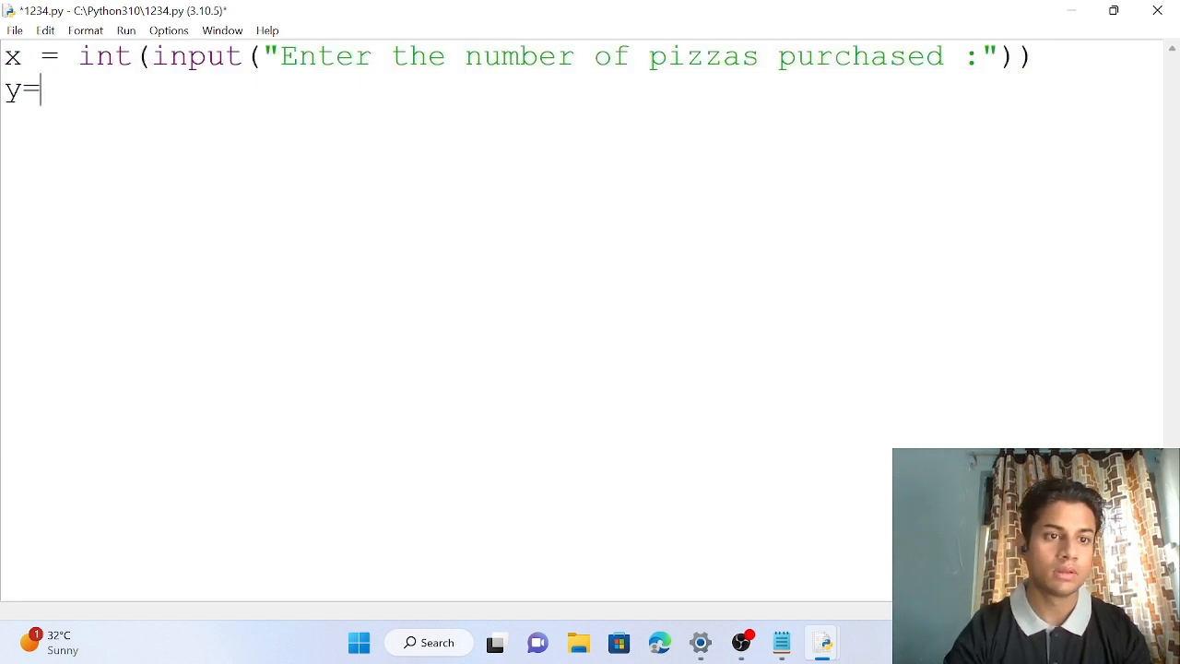
text(int(input("Enter the number of pizzas purchased :")))
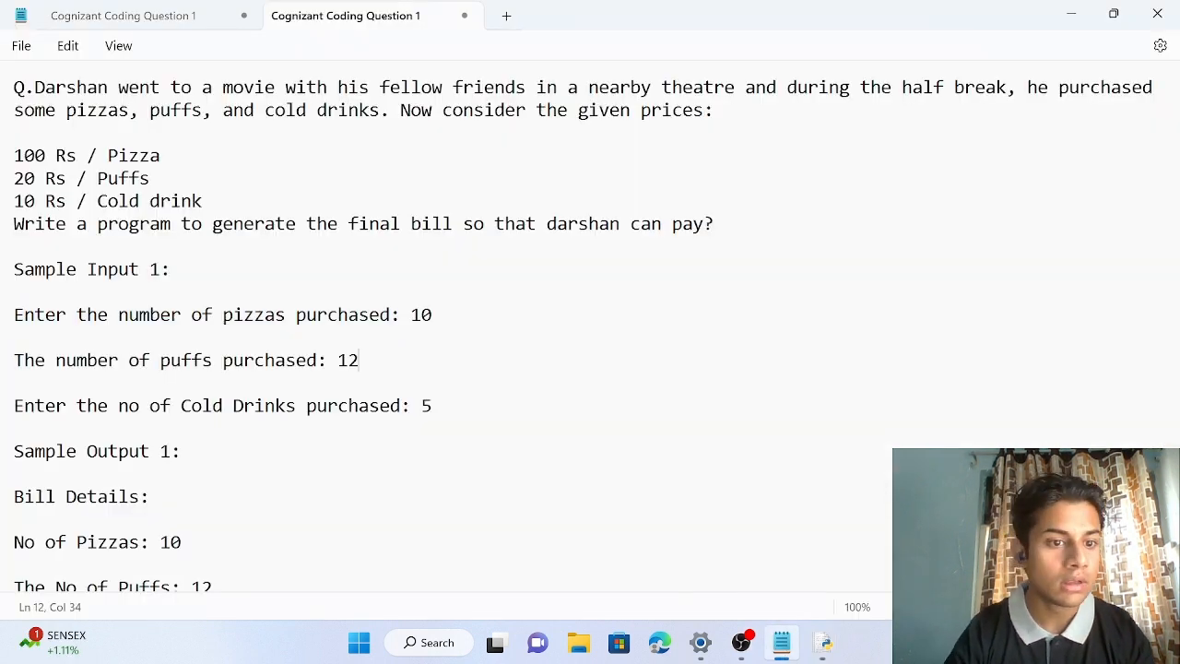
- Change the y line's prompt to ask for the number of puffs
double_click(185, 359)
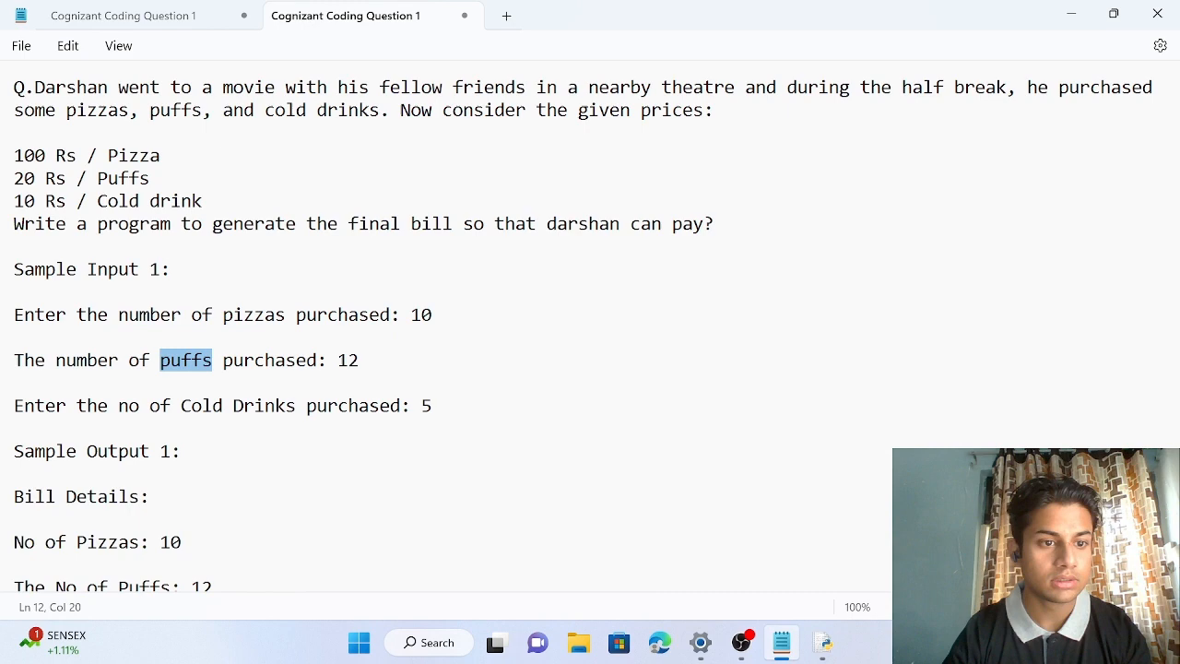
click(357, 360)
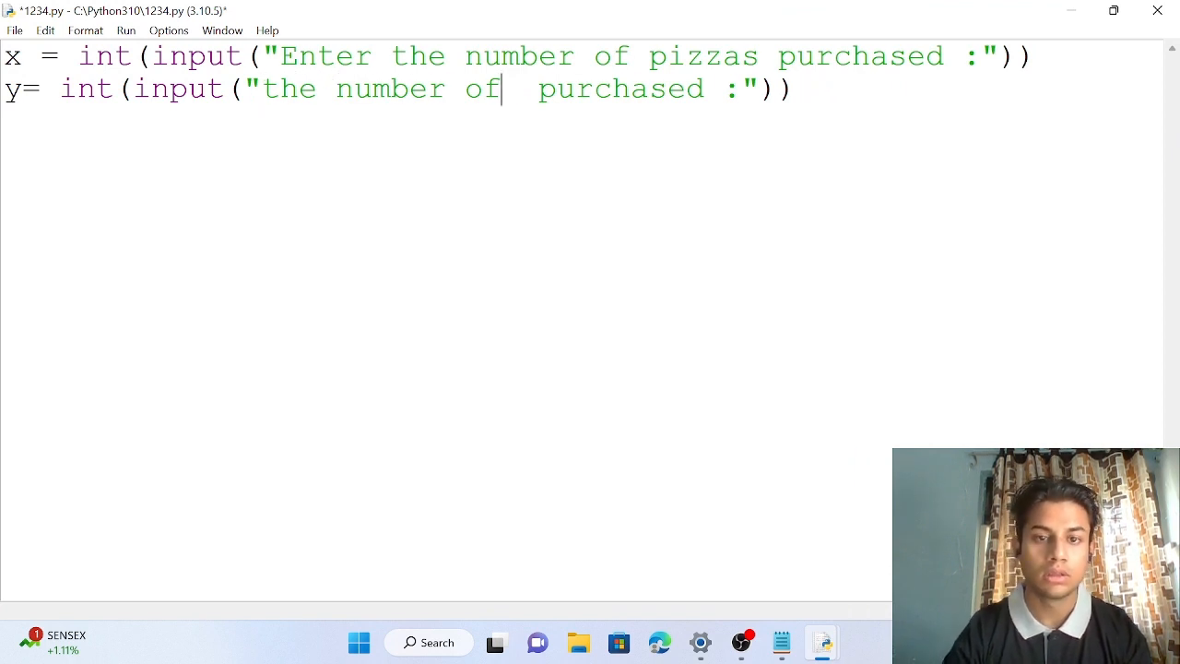
text(puffs)
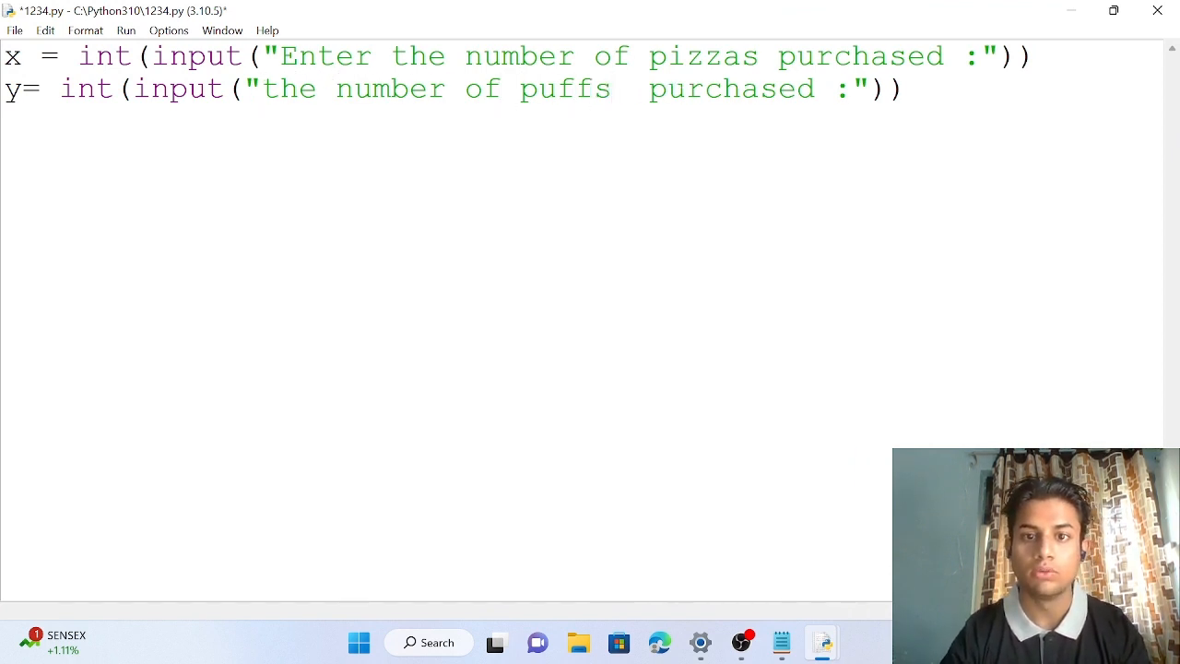
key(Backspace)
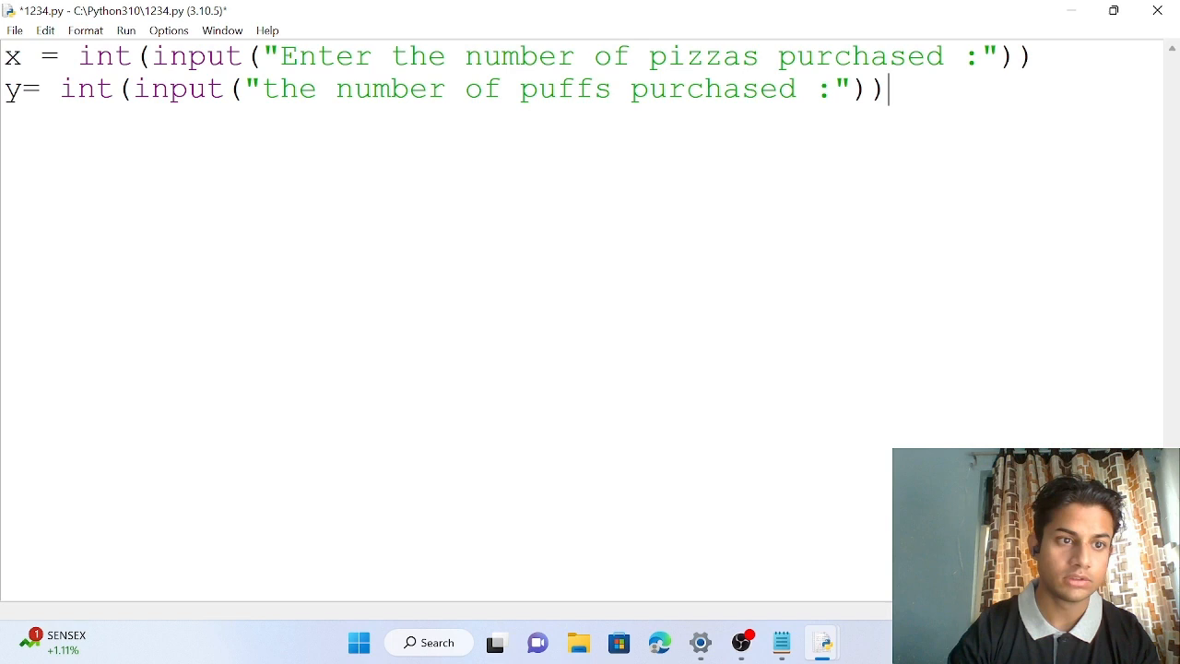
- Start a z line reusing the input expression, with a Cold Drinks prompt
text(z)
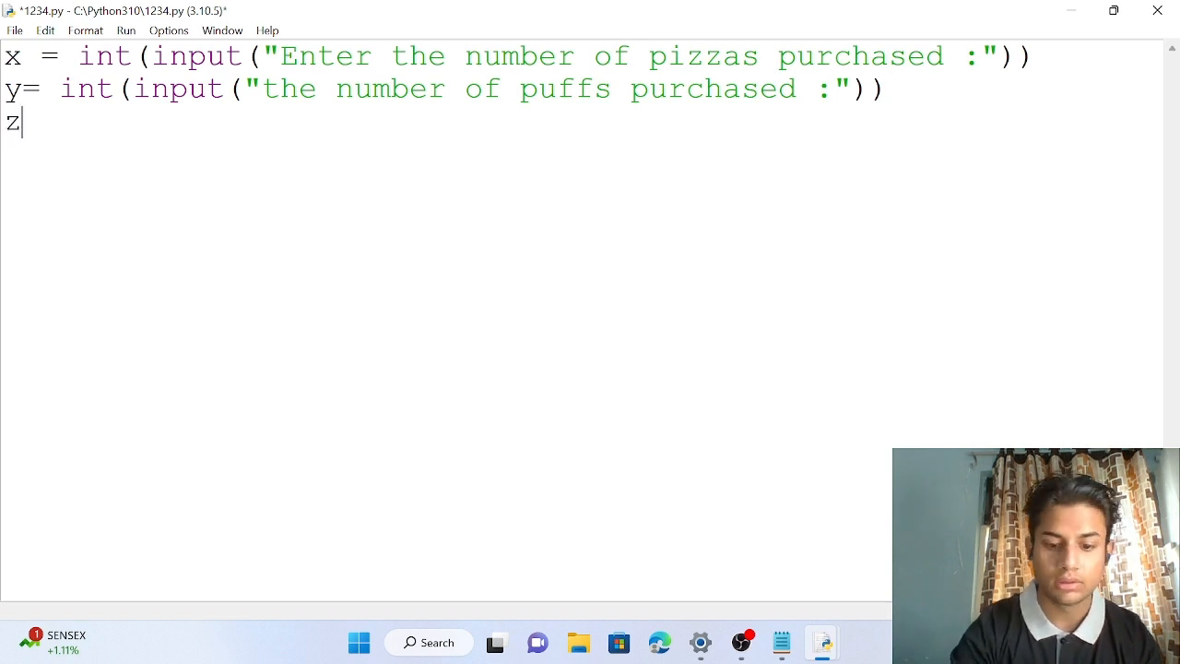
text(=)
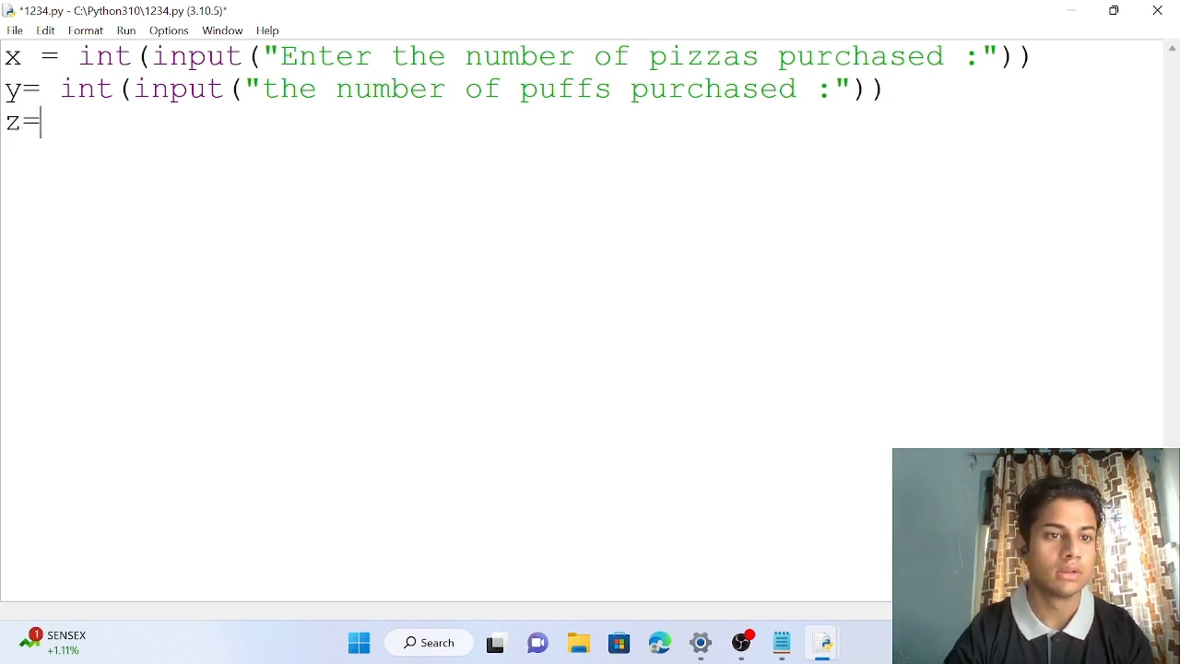
drag(60, 88, 882, 88)
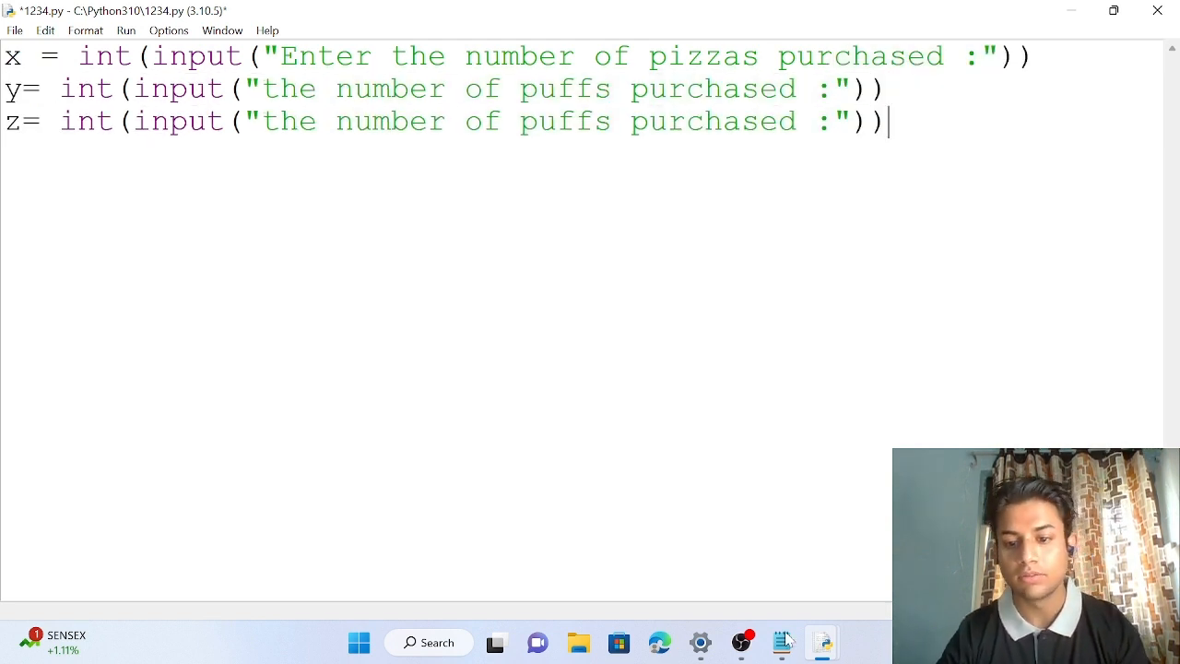
click(780, 642)
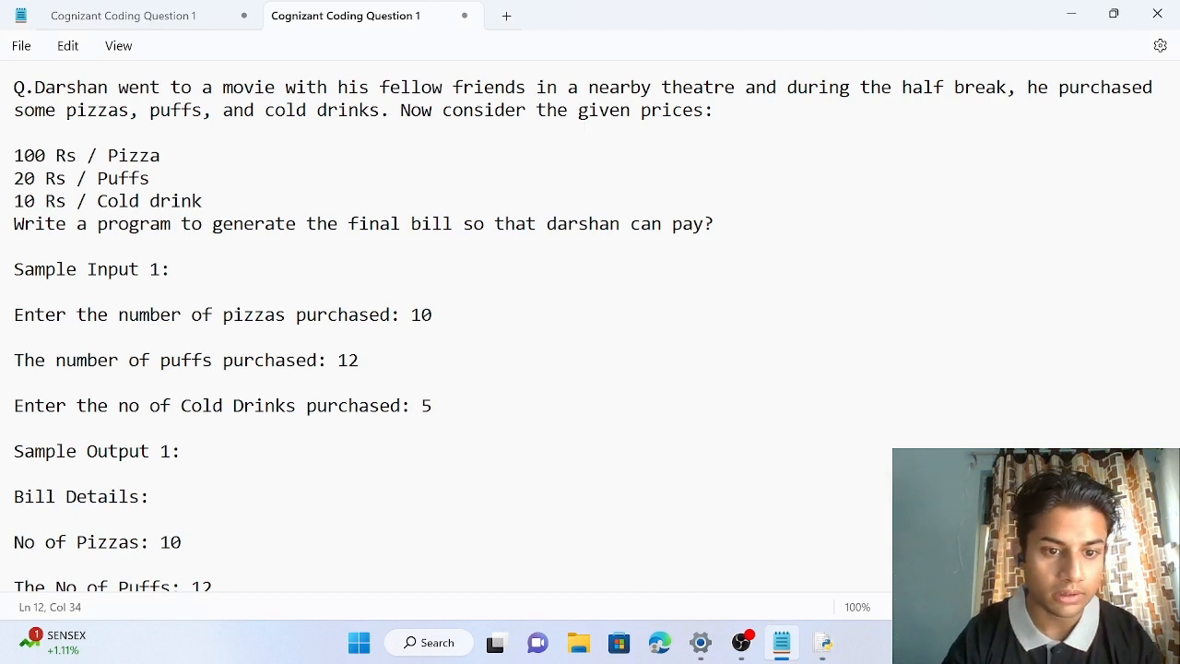
double_click(221, 405)
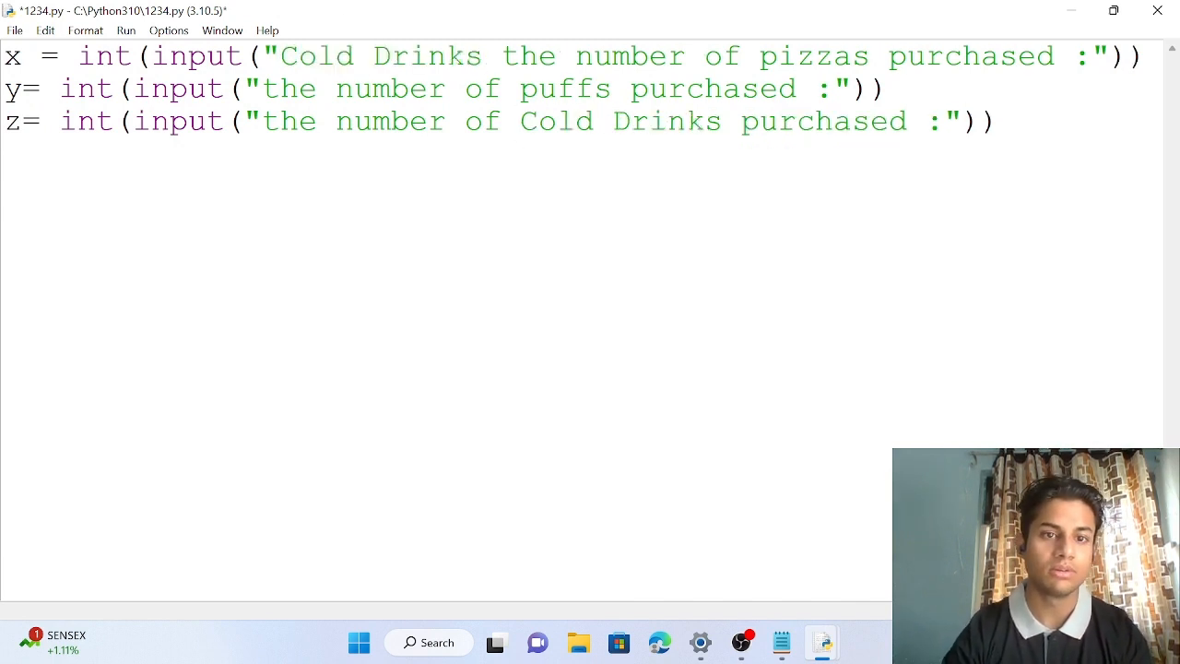
text(Enter)
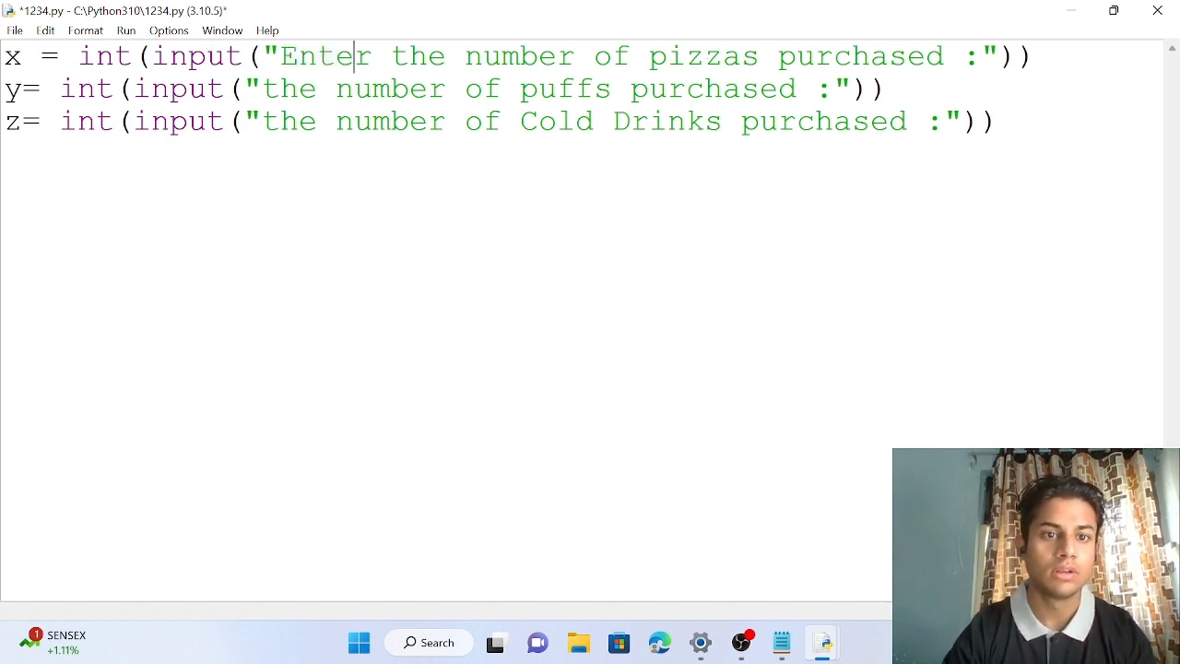
double_click(318, 55)
text(t =)
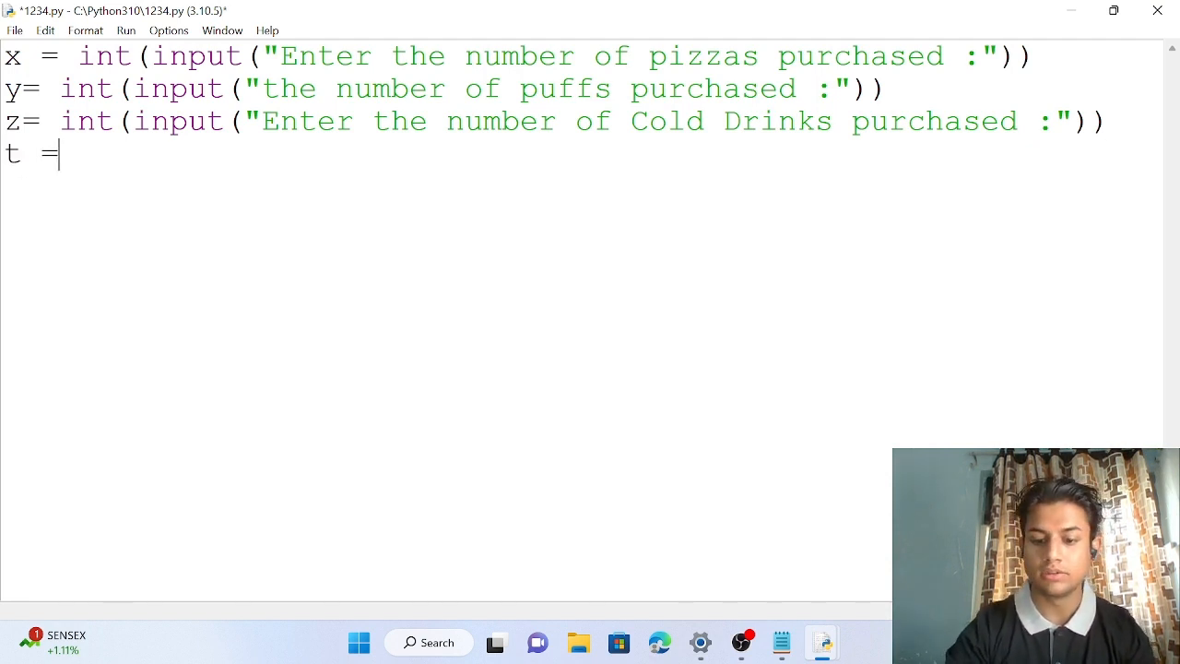
- Initialise t = 0 and begin the total formula with (x*100)
text(0)
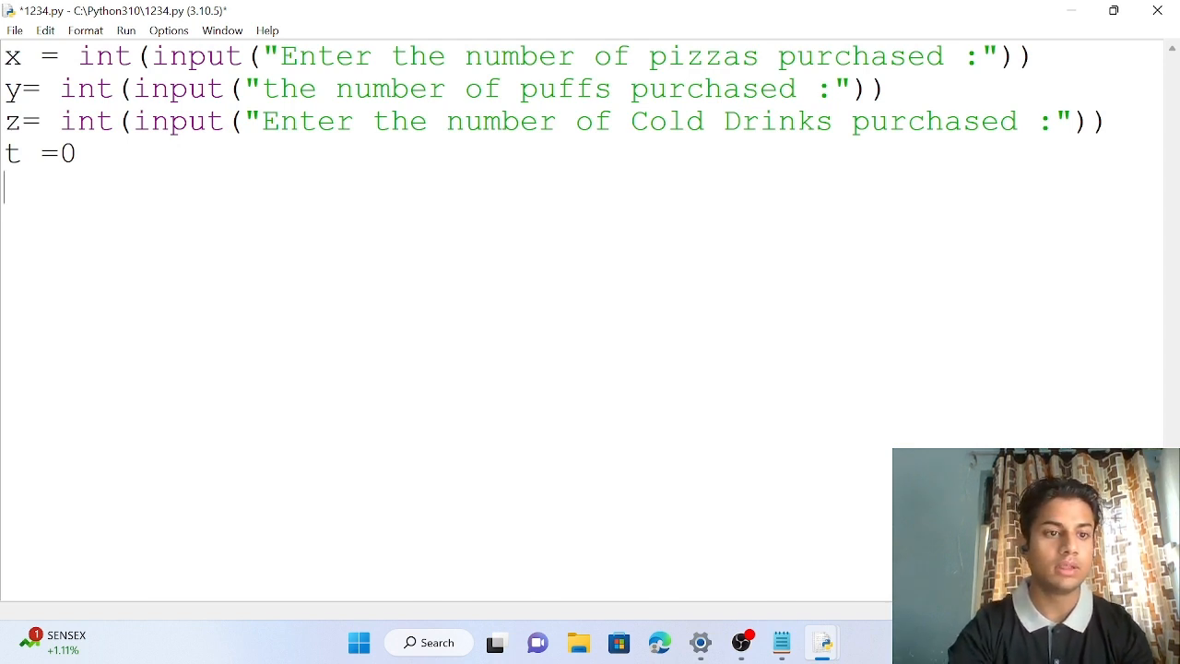
text(t=)
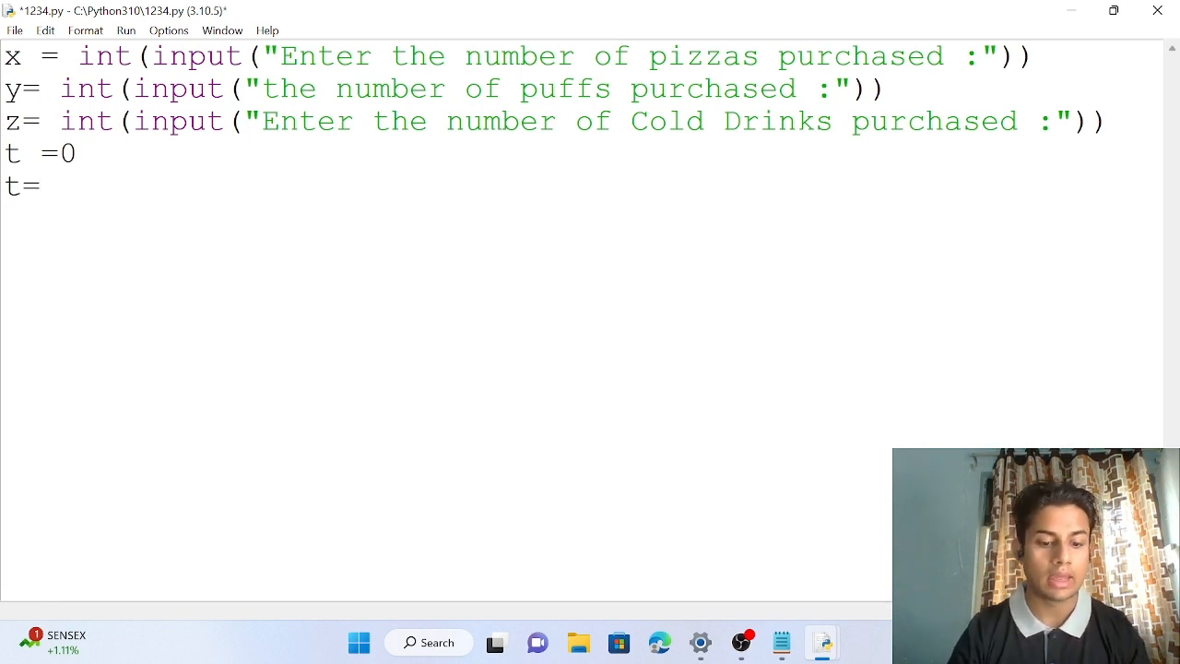
text(x*1)
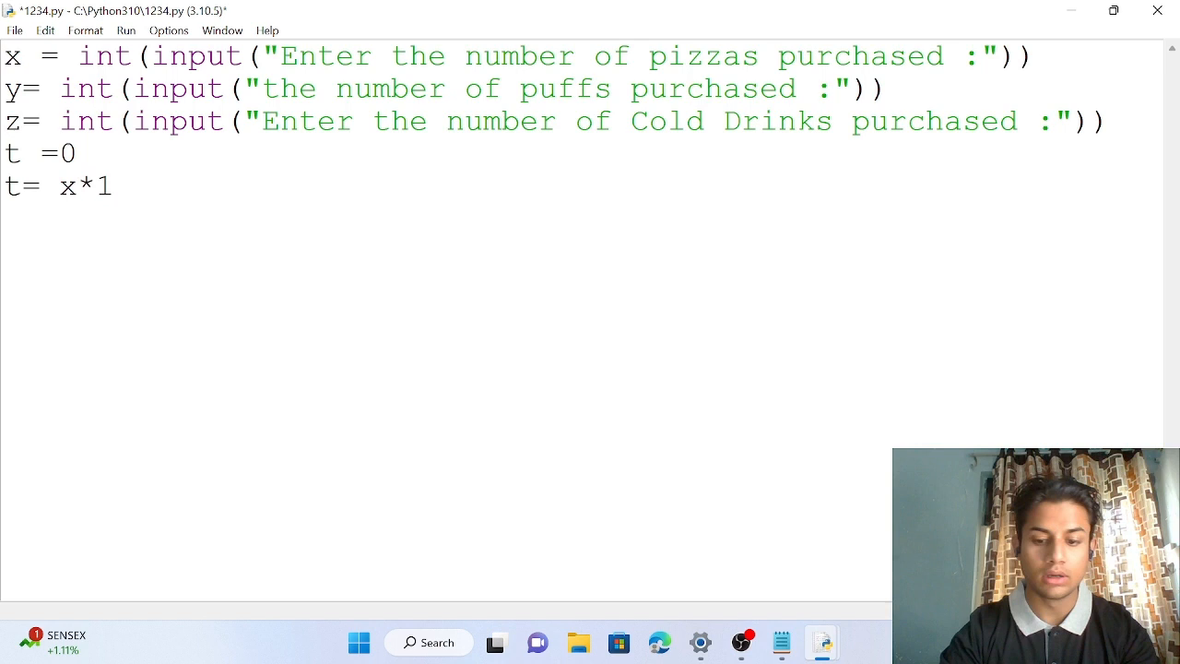
text(00)
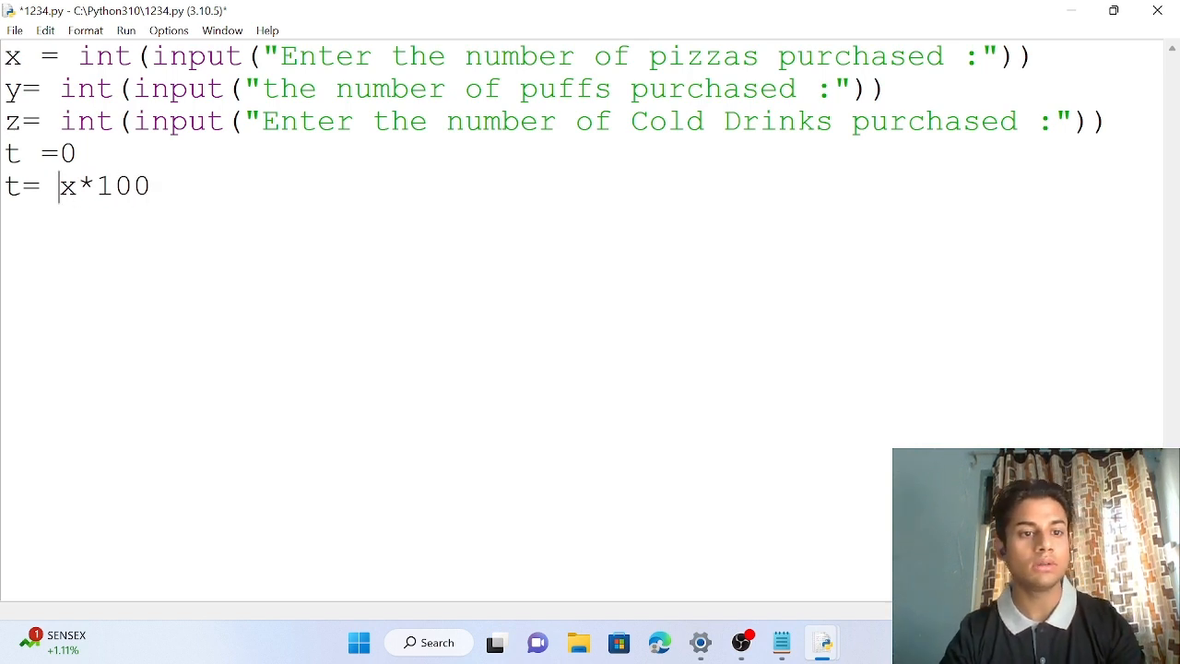
text(()
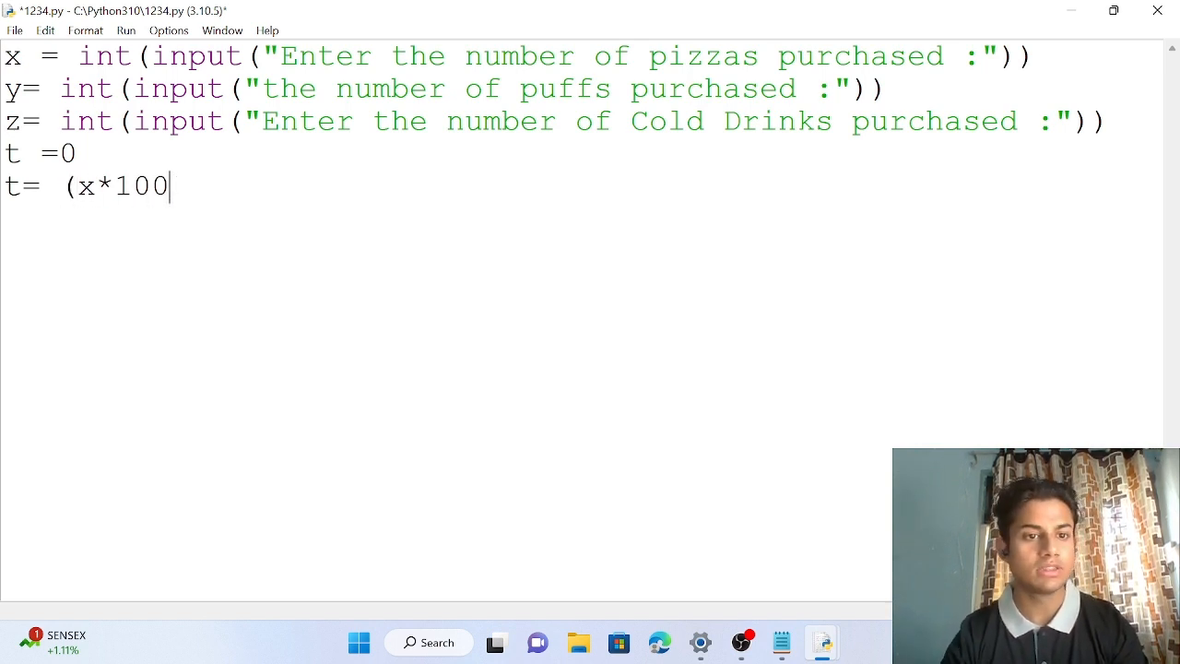
text())
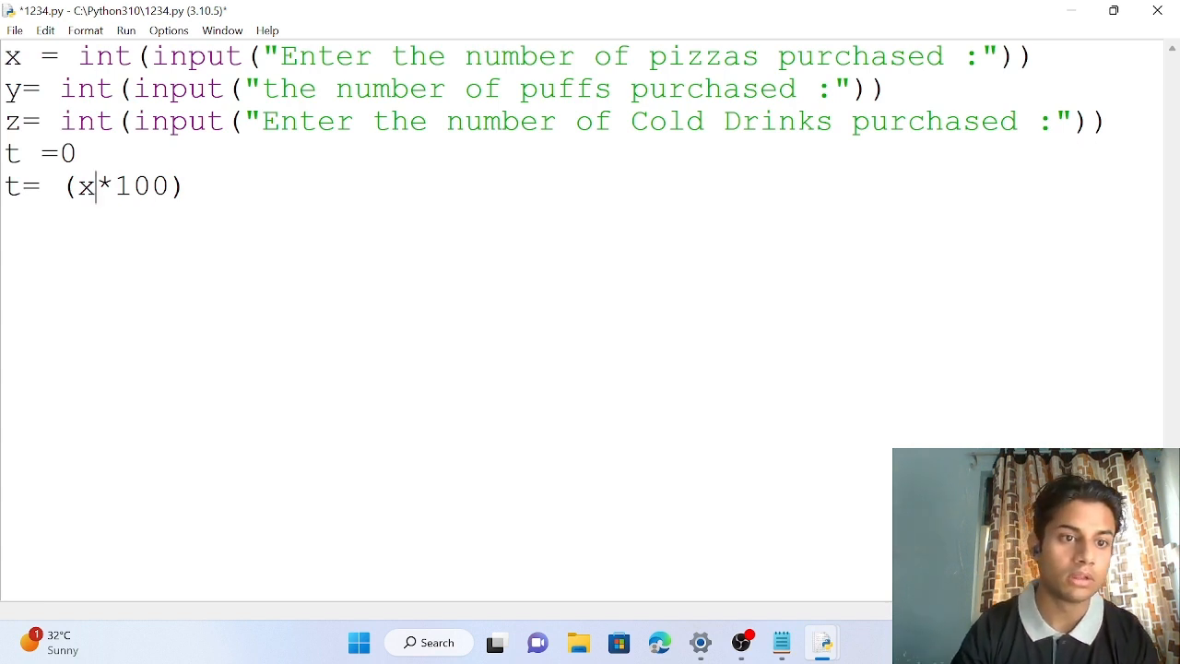
- Complete the total as t = (x*100)+(y*20)+(z*10)
double_click(87, 185)
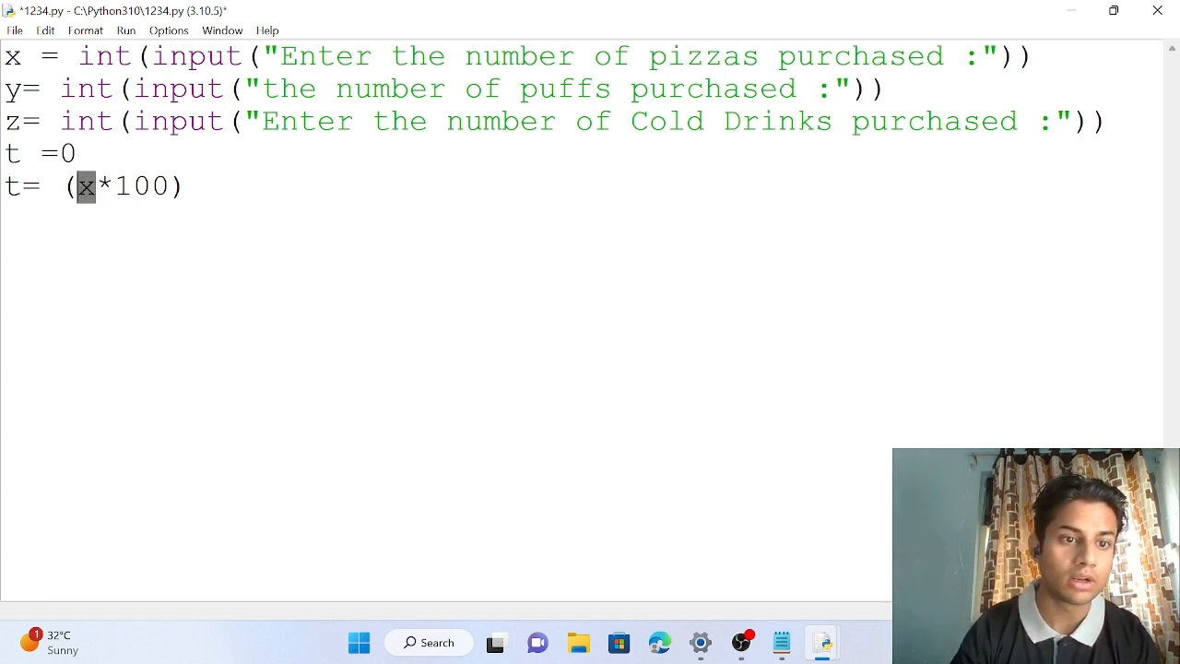
text(+)
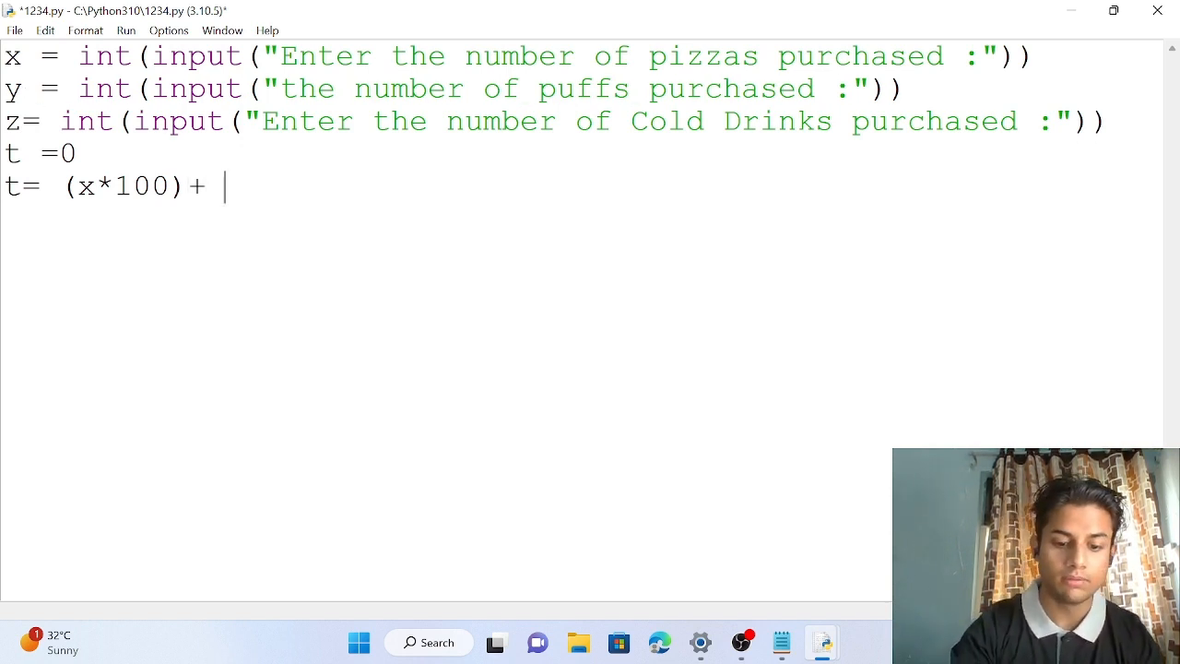
text(y)
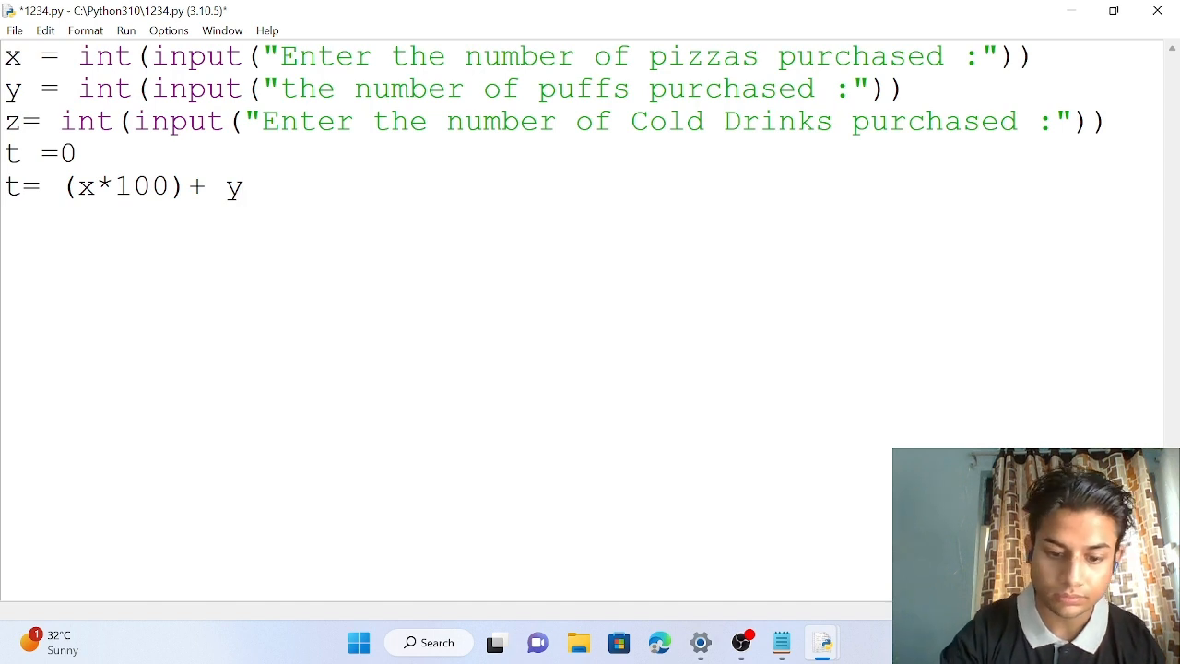
text(*2)
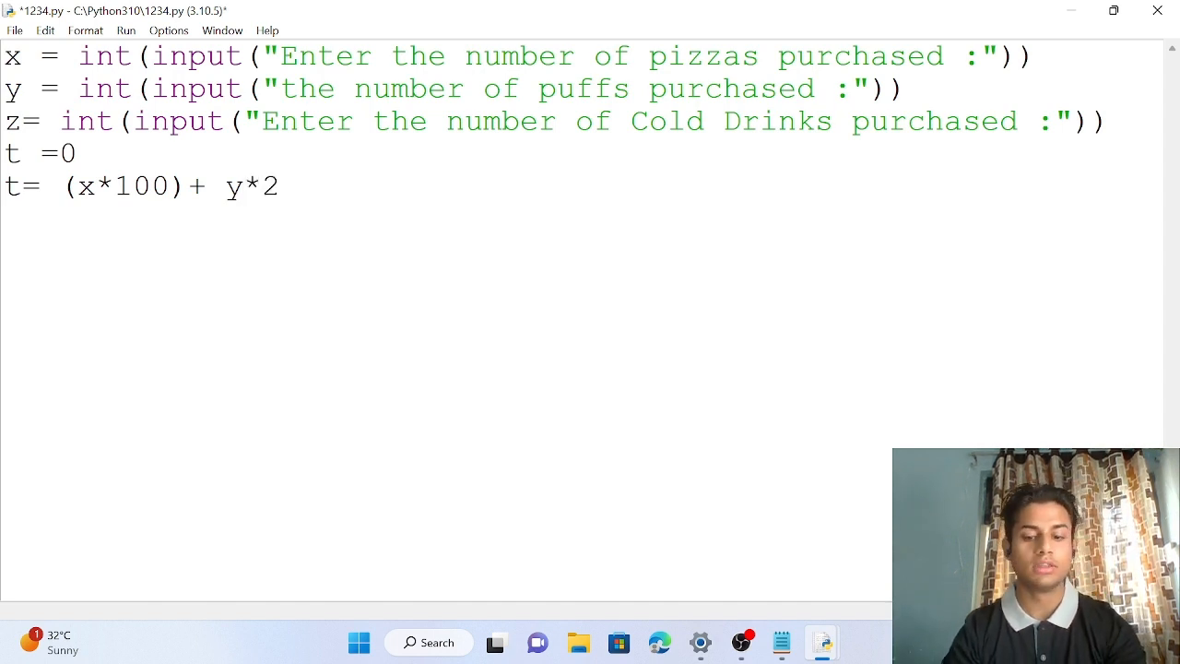
text(0)
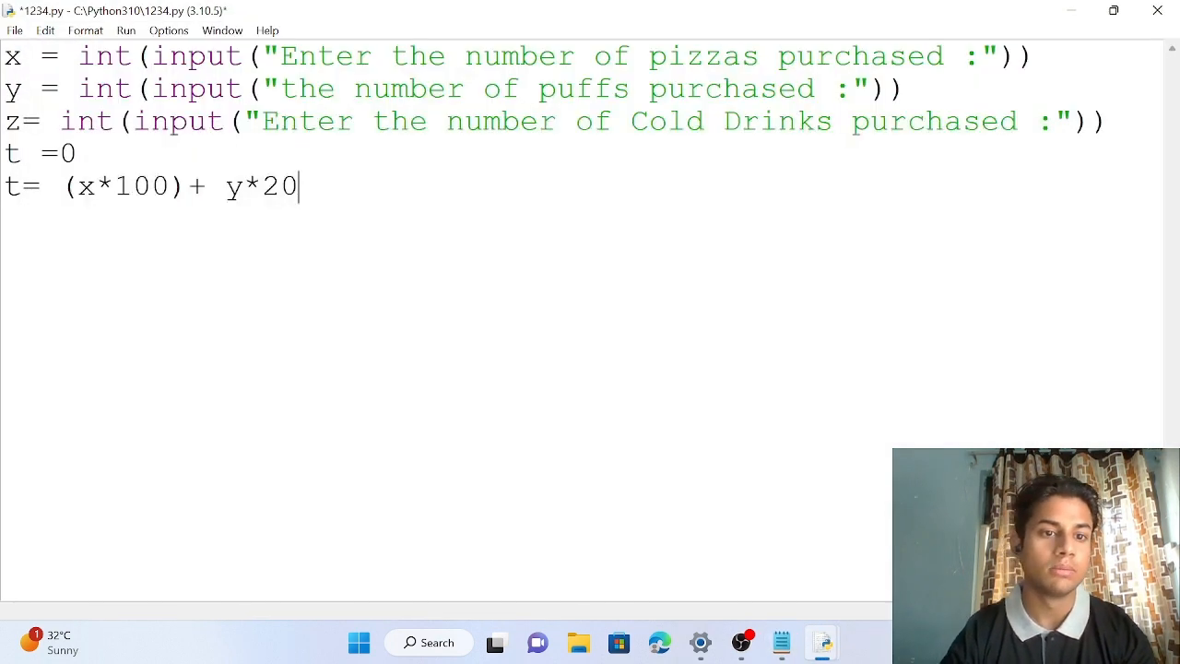
text(()
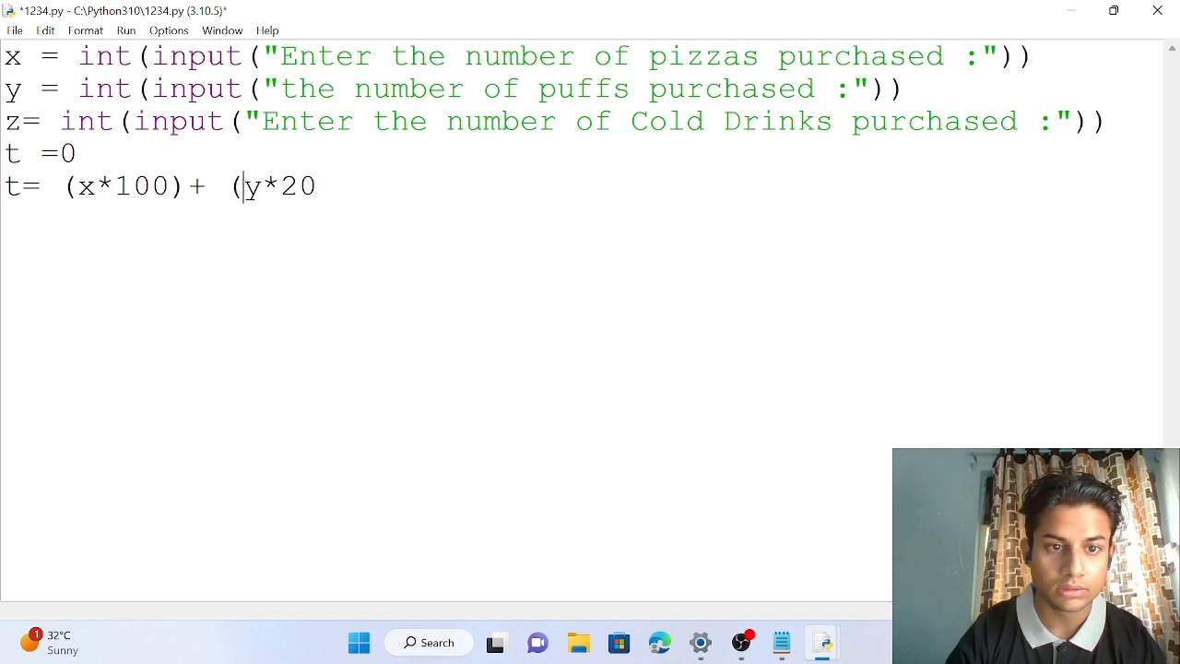
text())
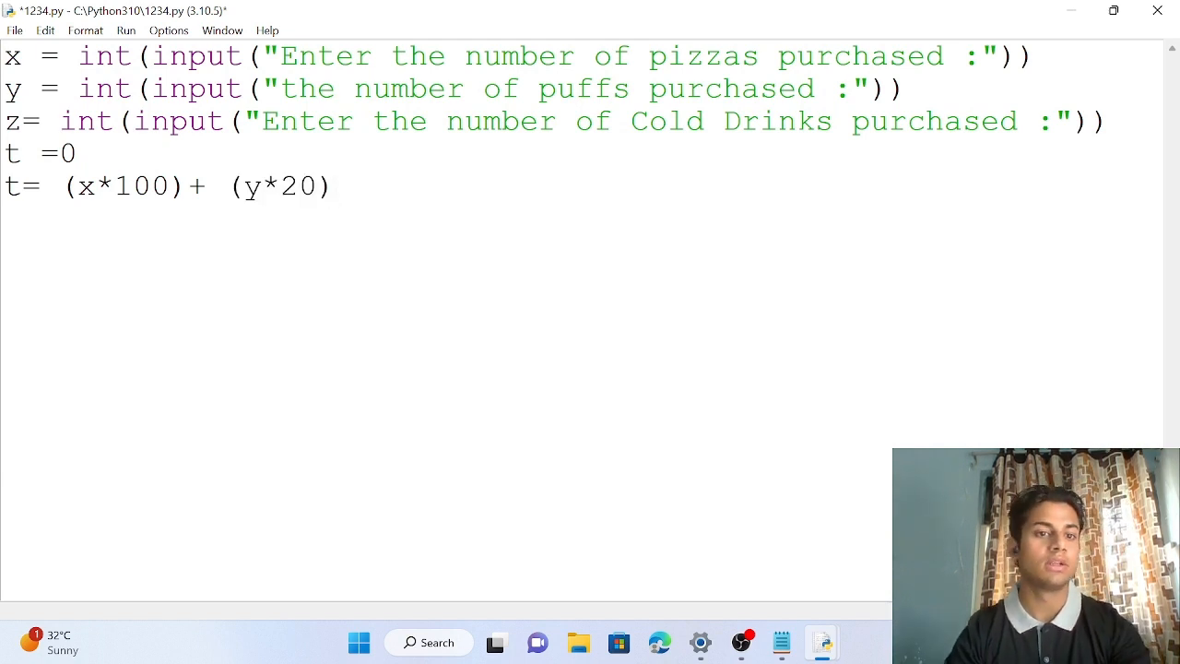
key(Backspace)
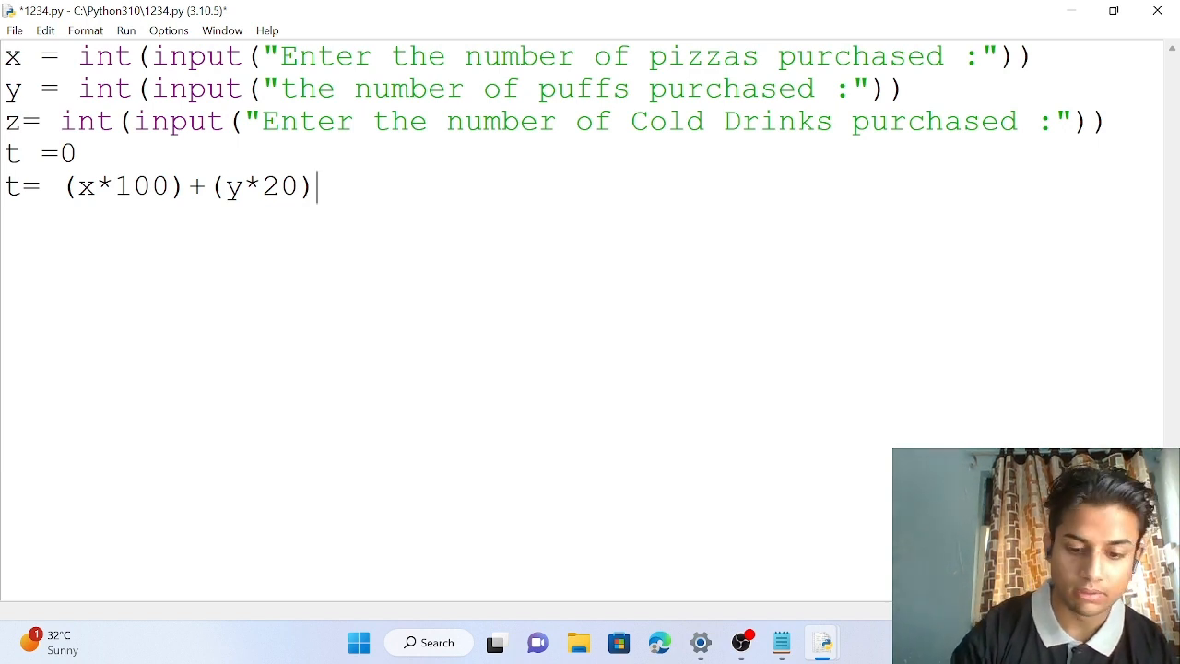
text(+)
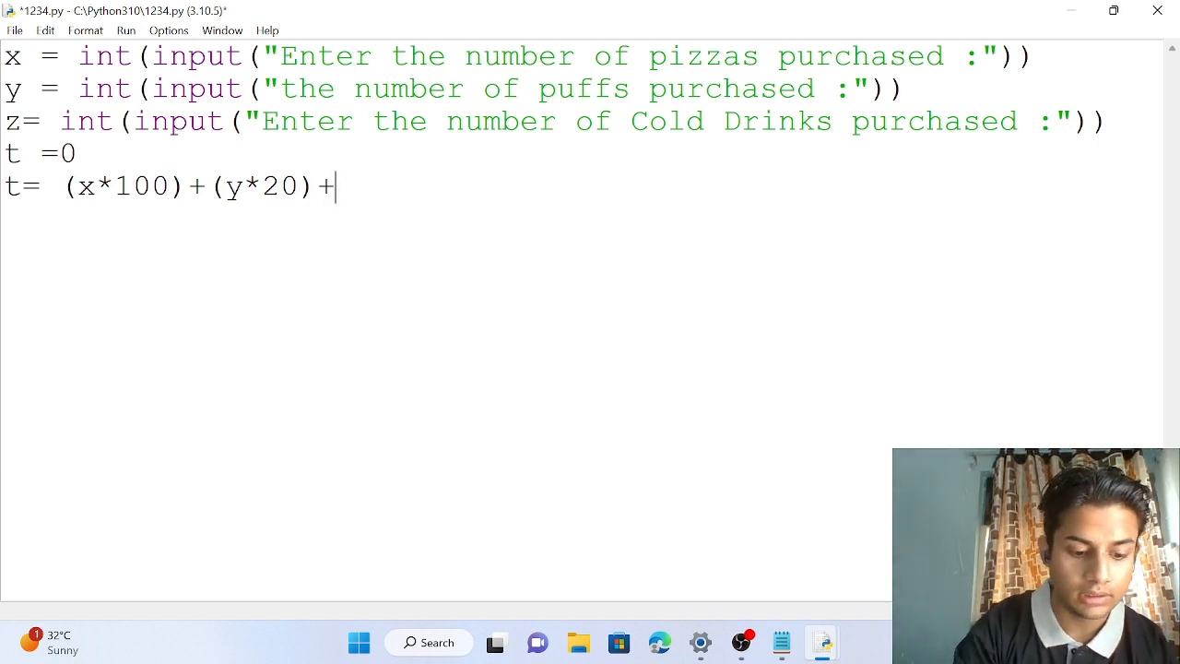
text(z*1)
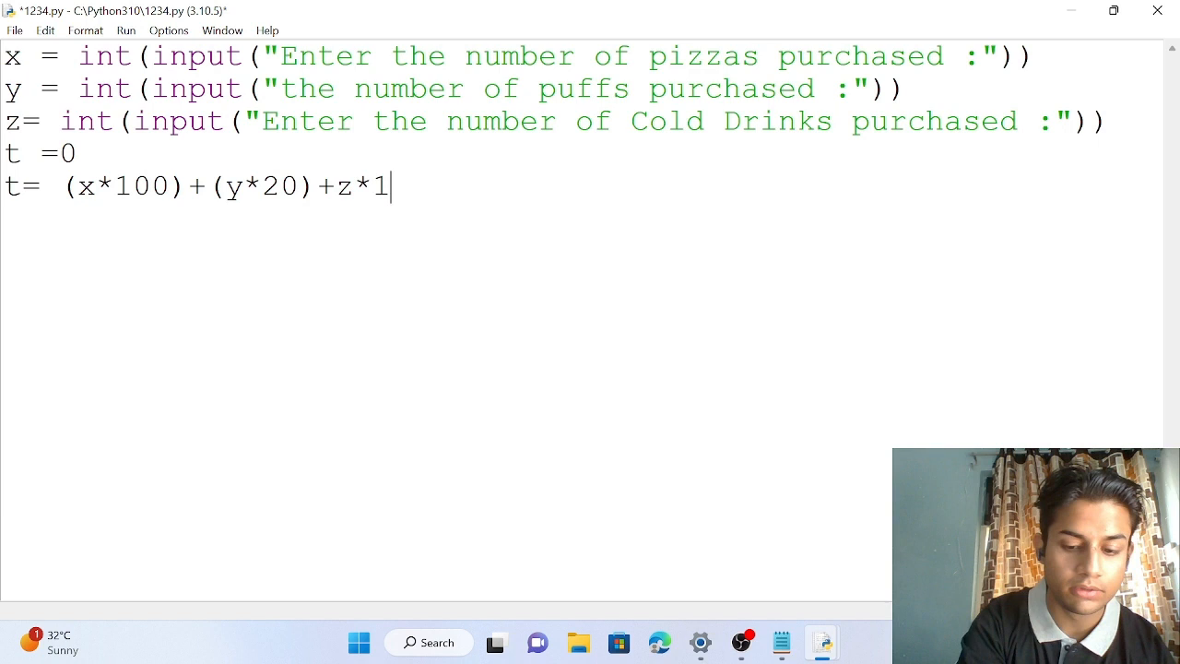
text(0))
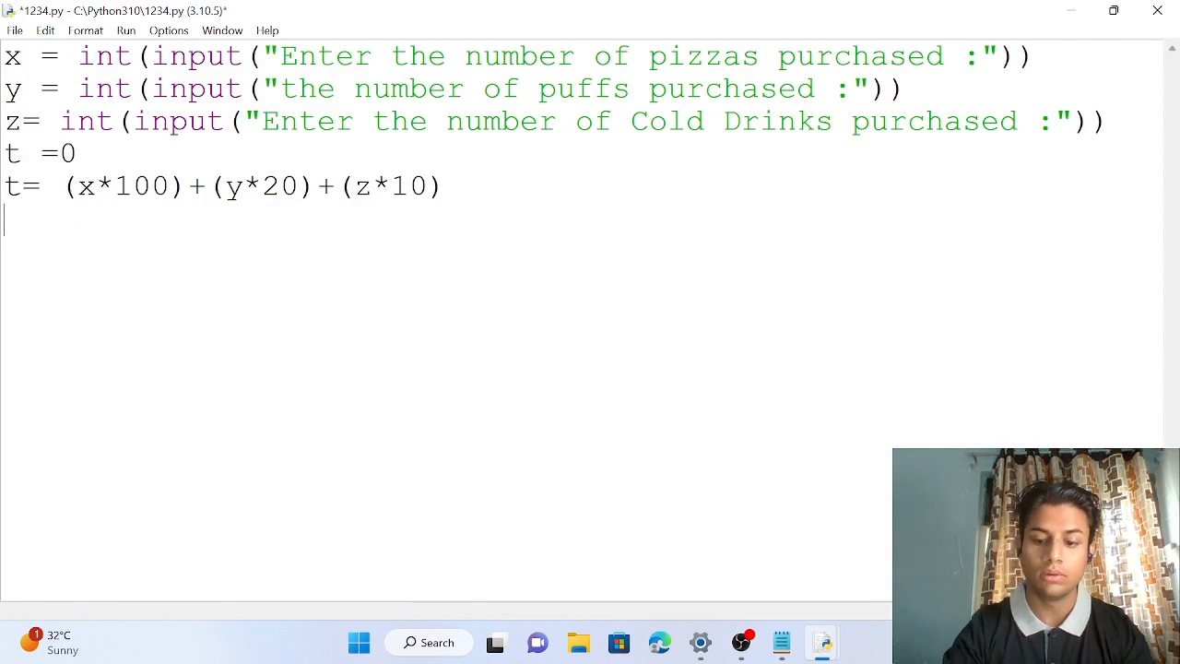
- Add print("Bill Details:") and print("No of Pizzas:",x) after the calculation
text(print())
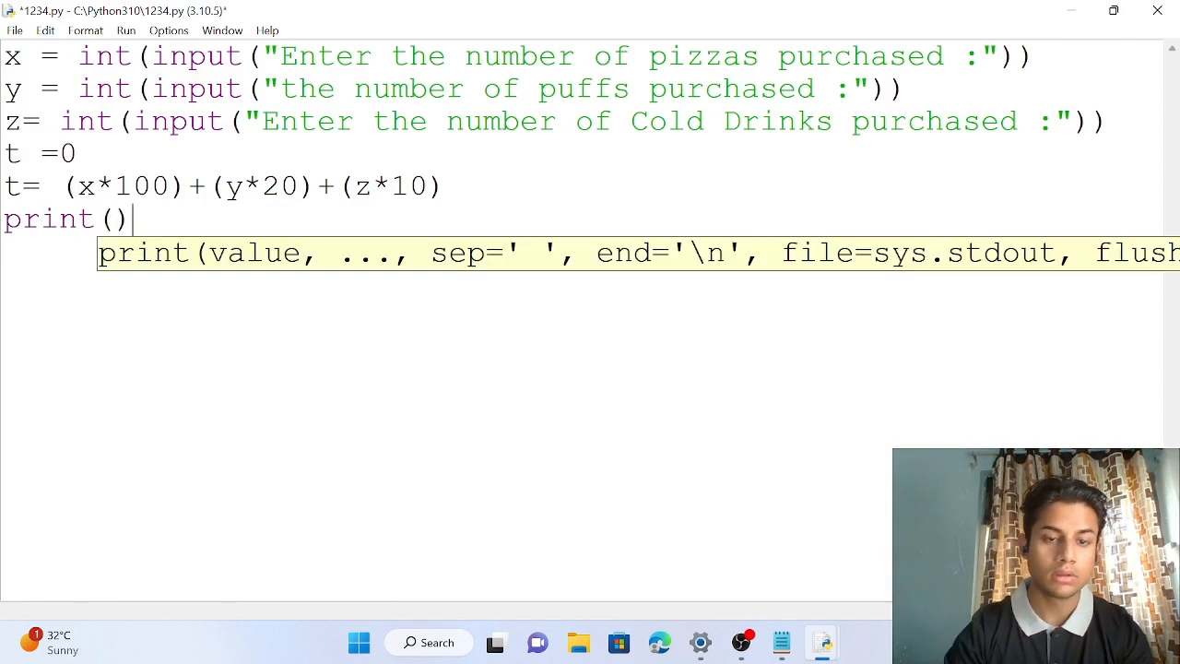
text(V)
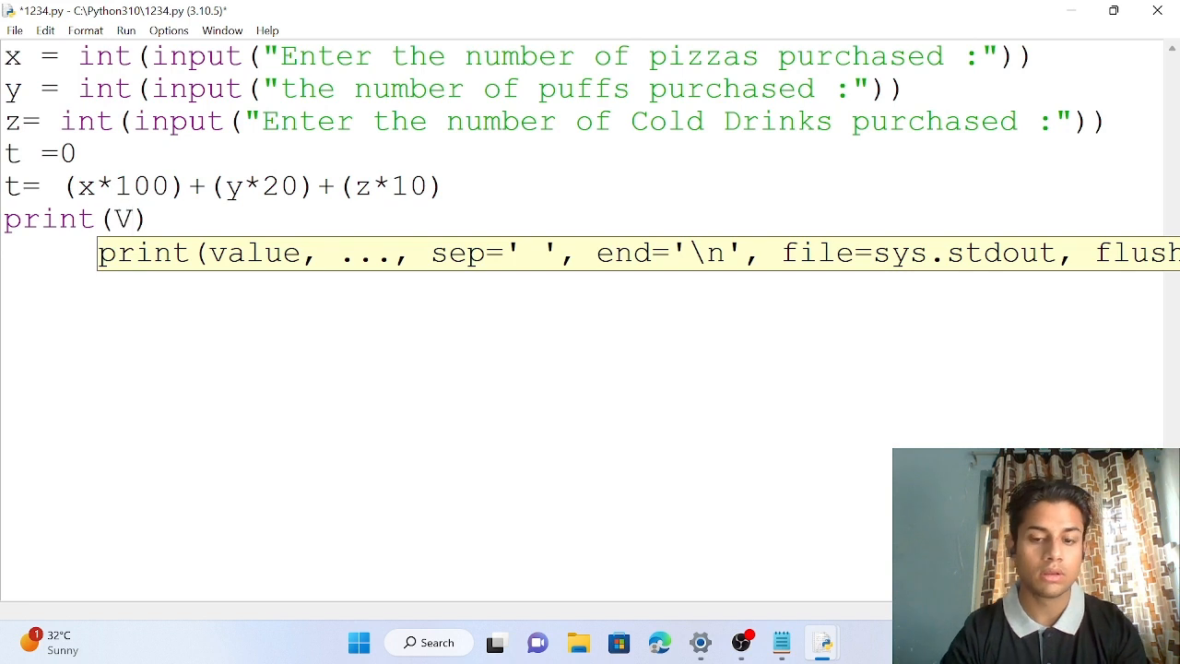
text(Bill Details:)
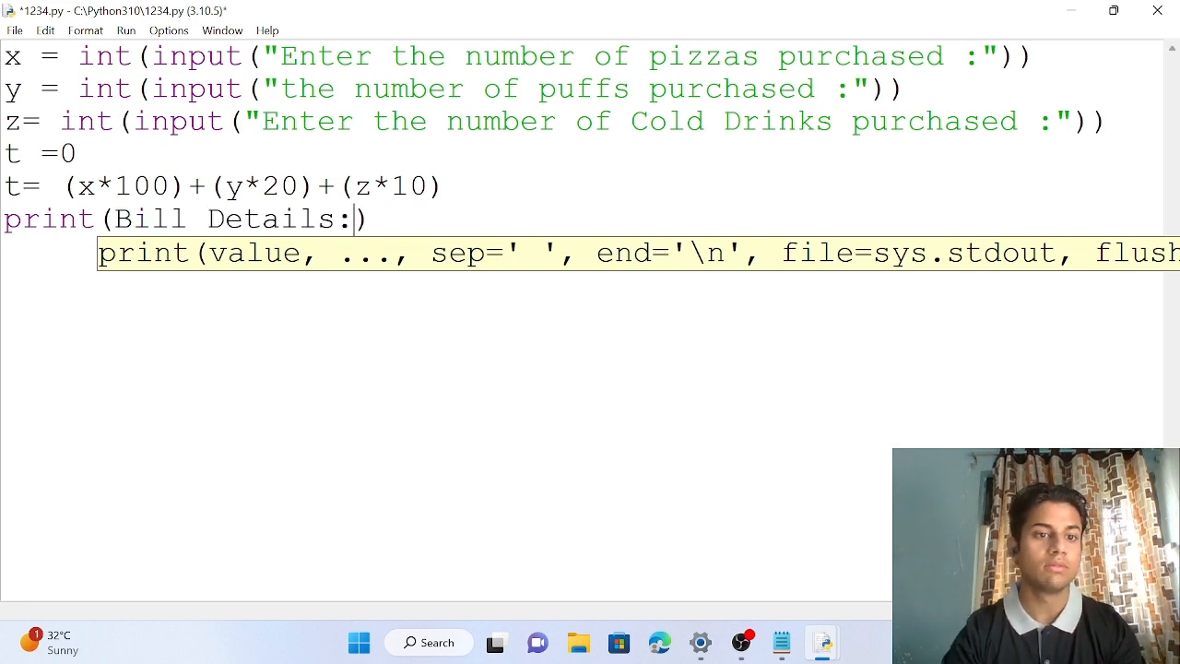
text(")
text(p)
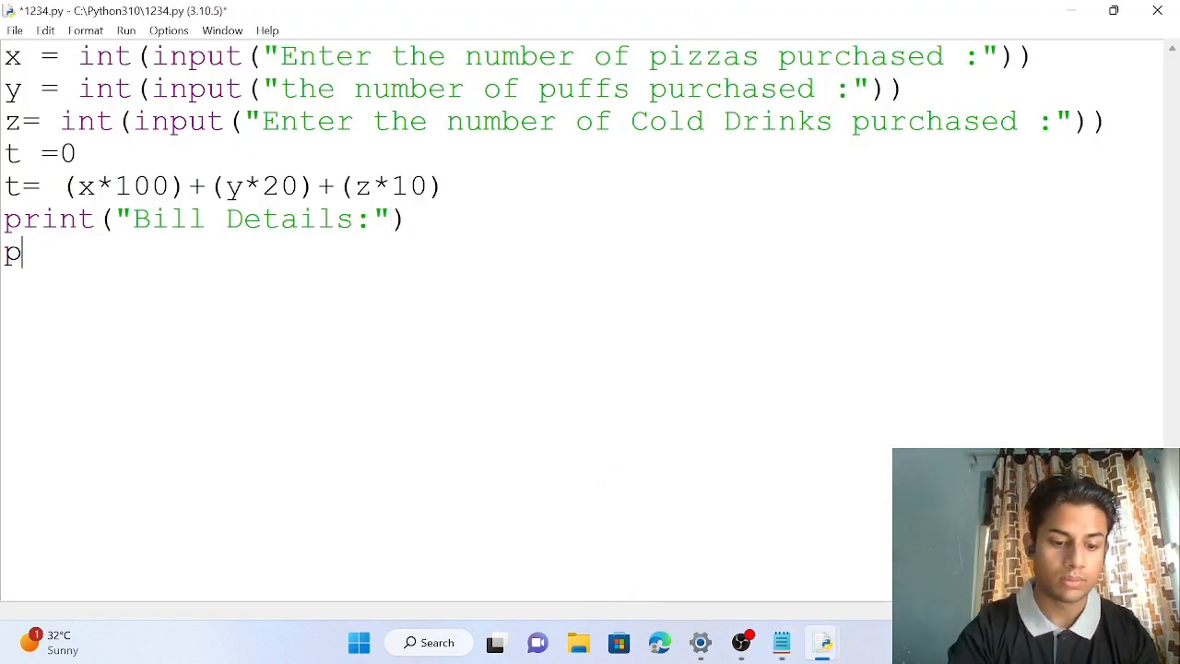
text(rint())
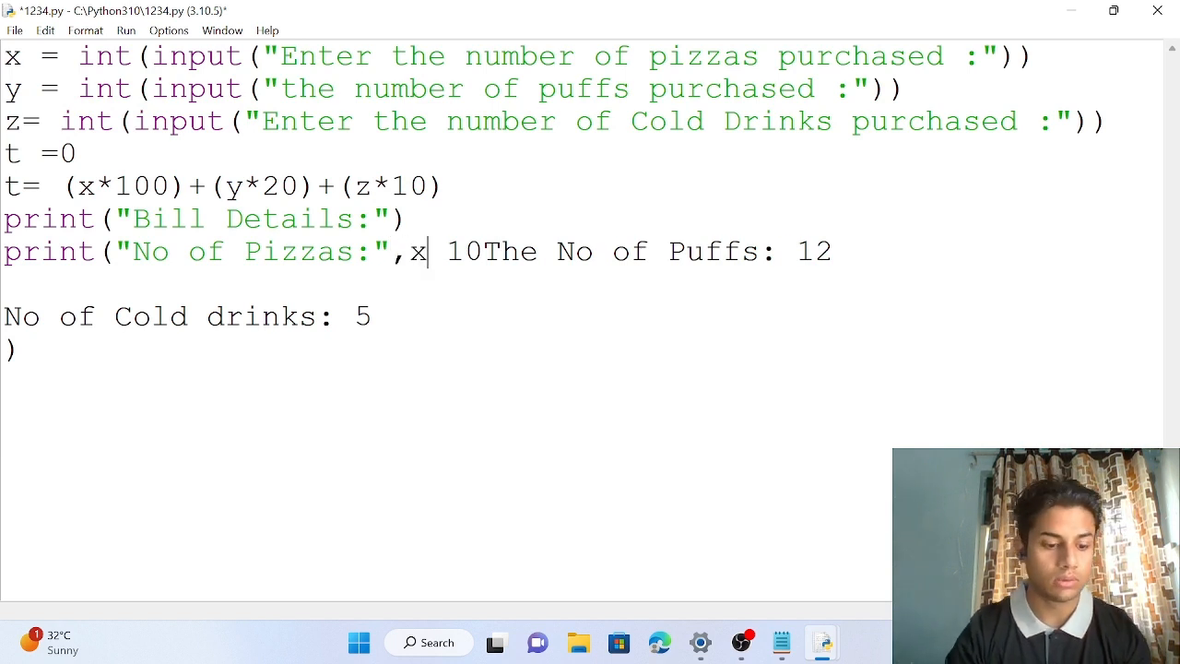
text())
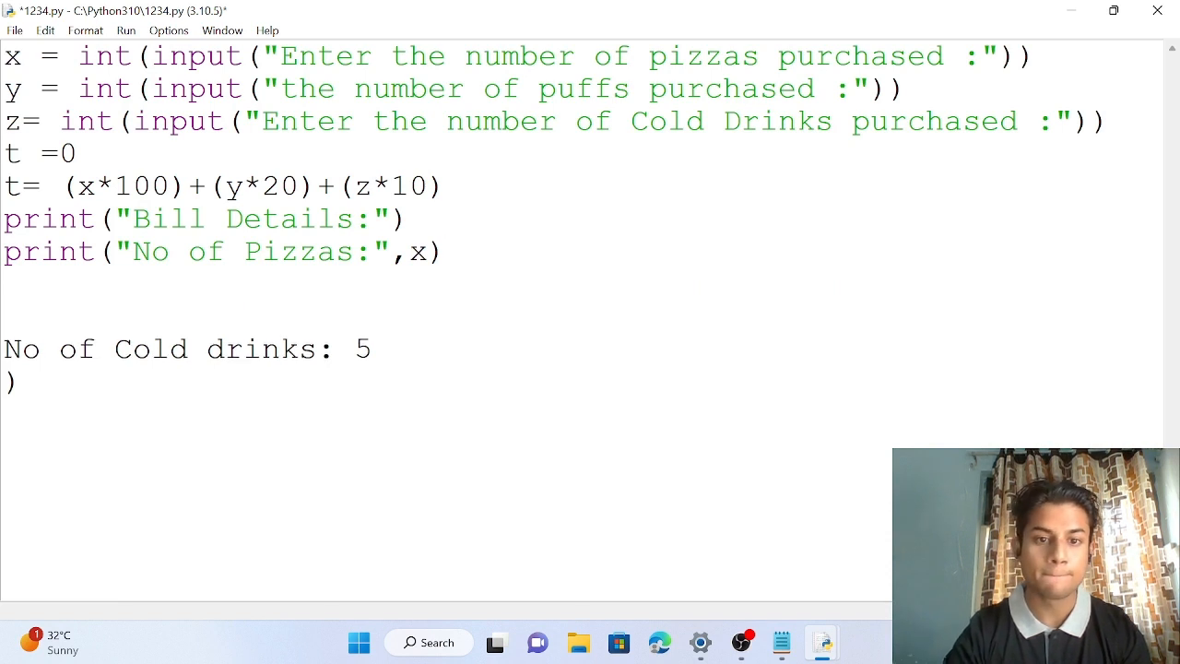
- Add print lines for "No of puffs:" with y and "No of Cold Drink:" with z
text(print("No of Pizzas:",x))
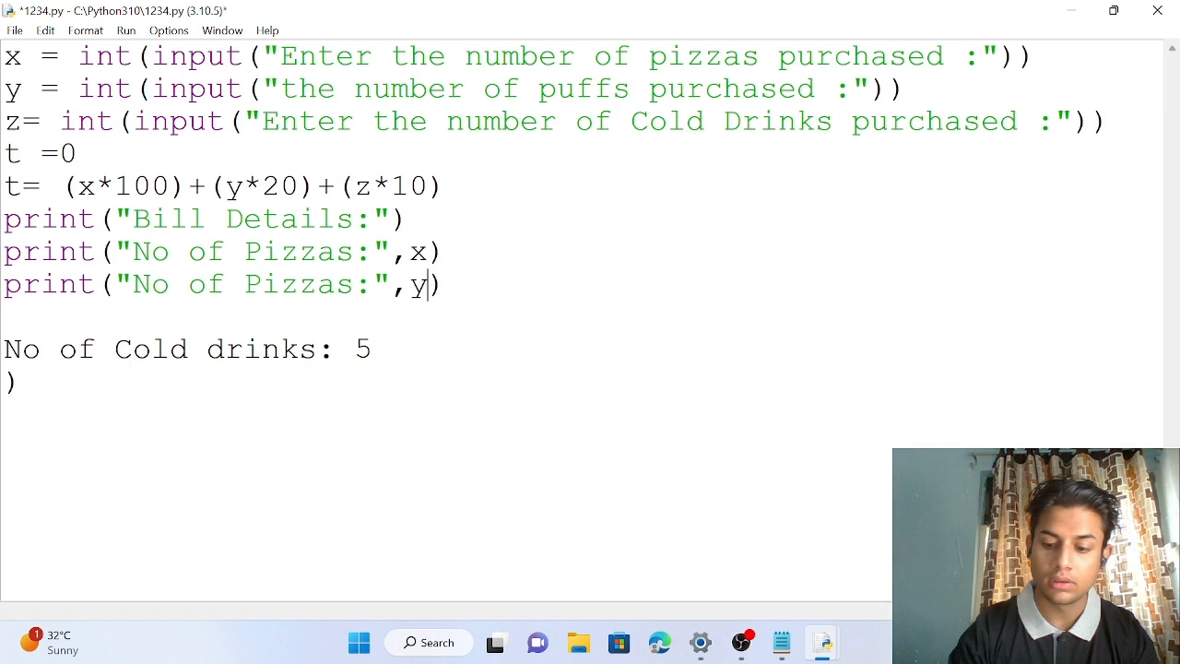
text(print("No of Pizzas:",x))
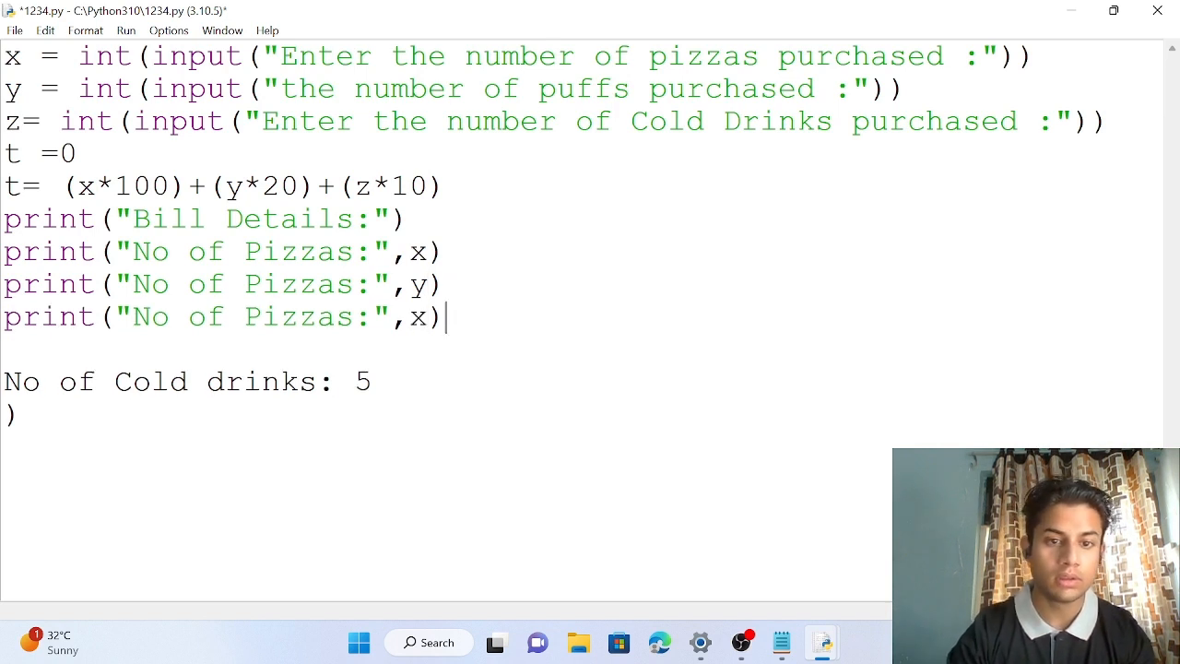
key(Backspace)
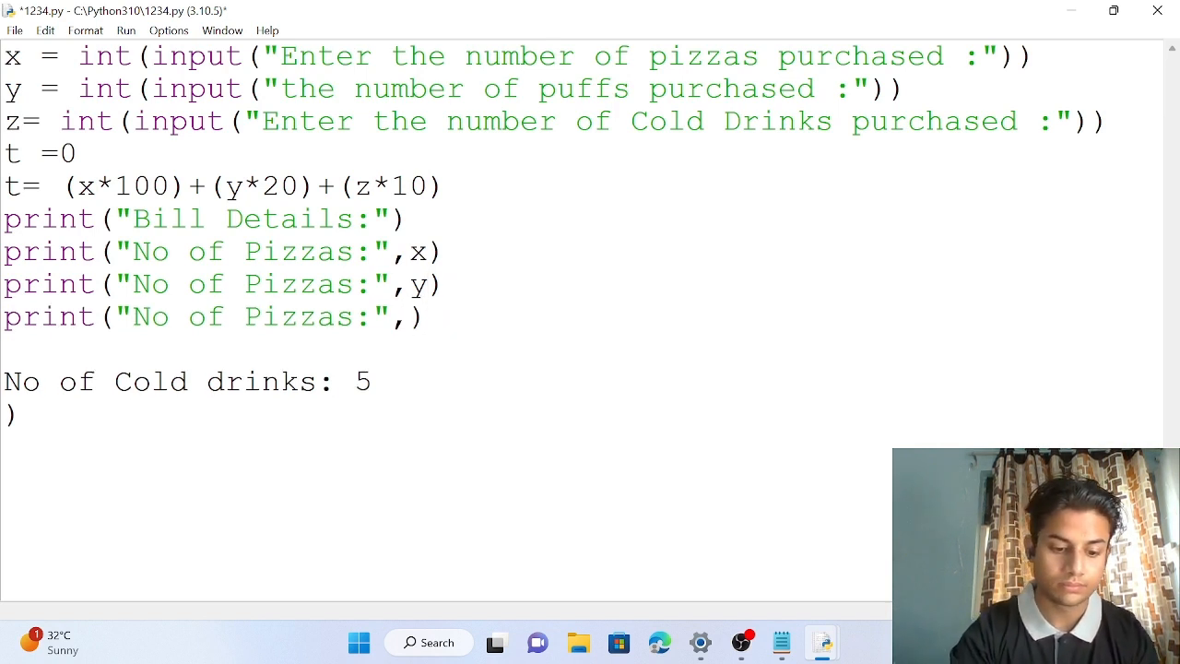
text(z)
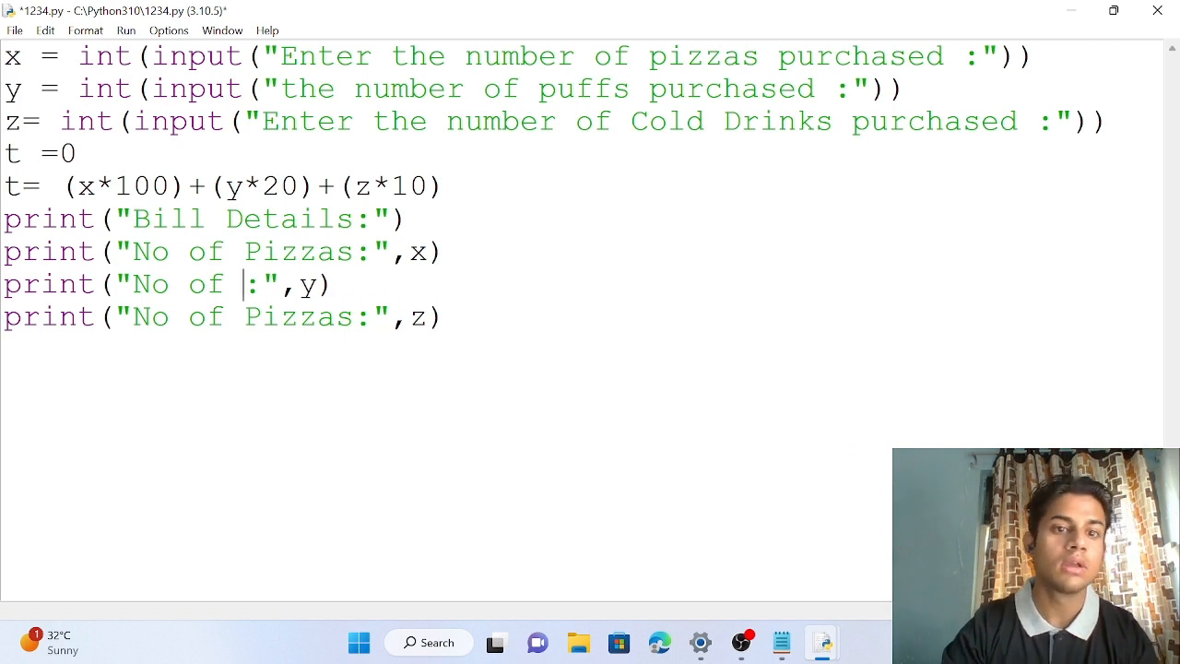
text(puffs)
click(222, 317)
text(Cold)
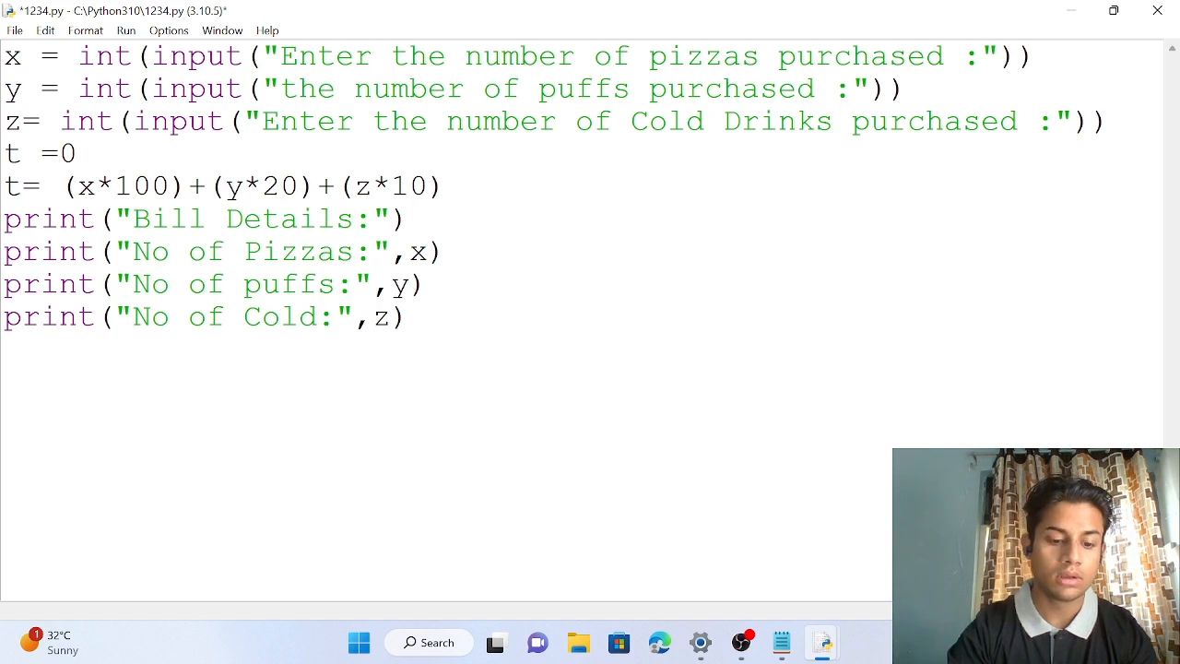
text(Dr)
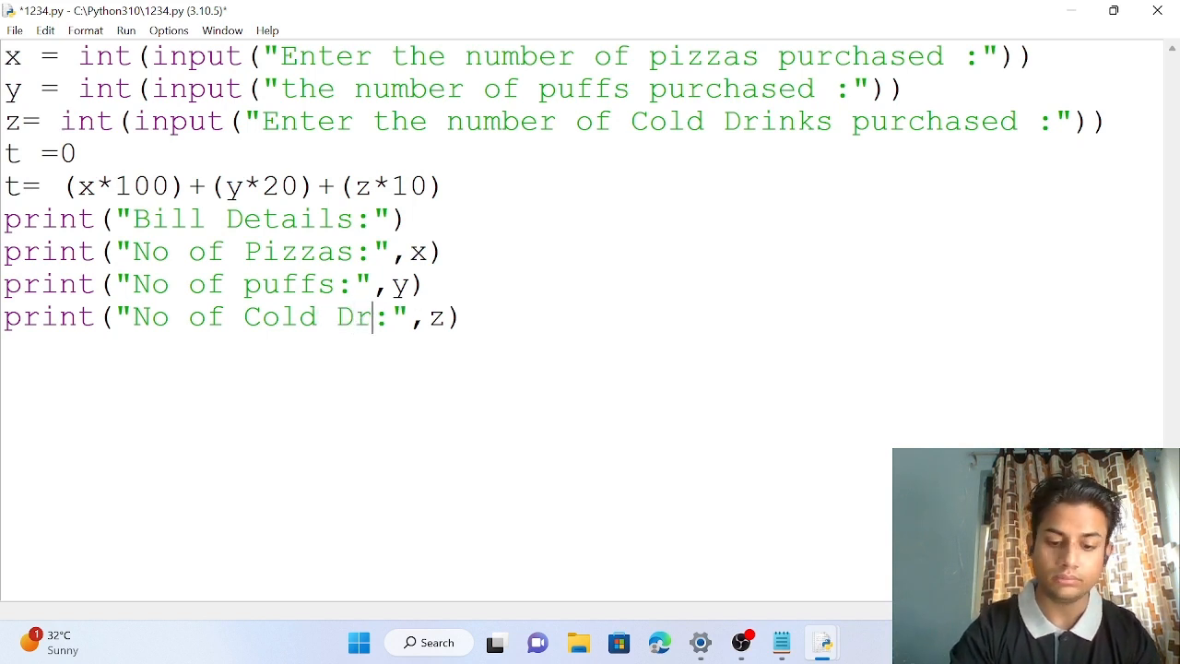
text(ink)
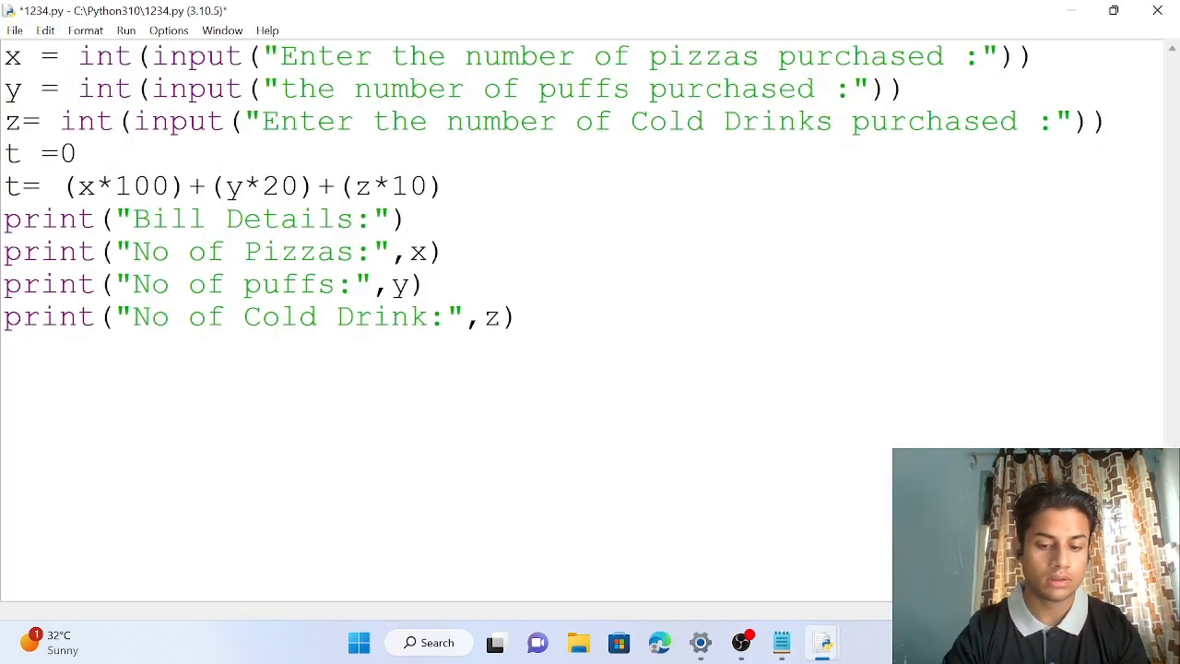
text(print()
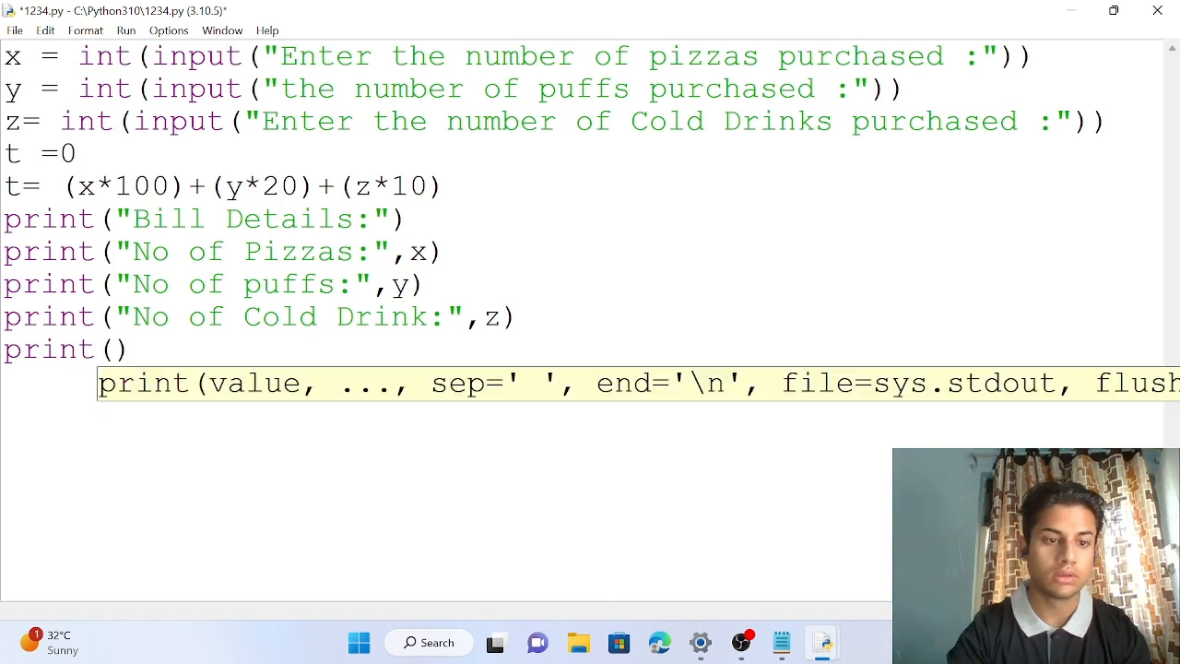
- Print "Total Price" with t, then add an empty print() line
text(Total Price=1290)
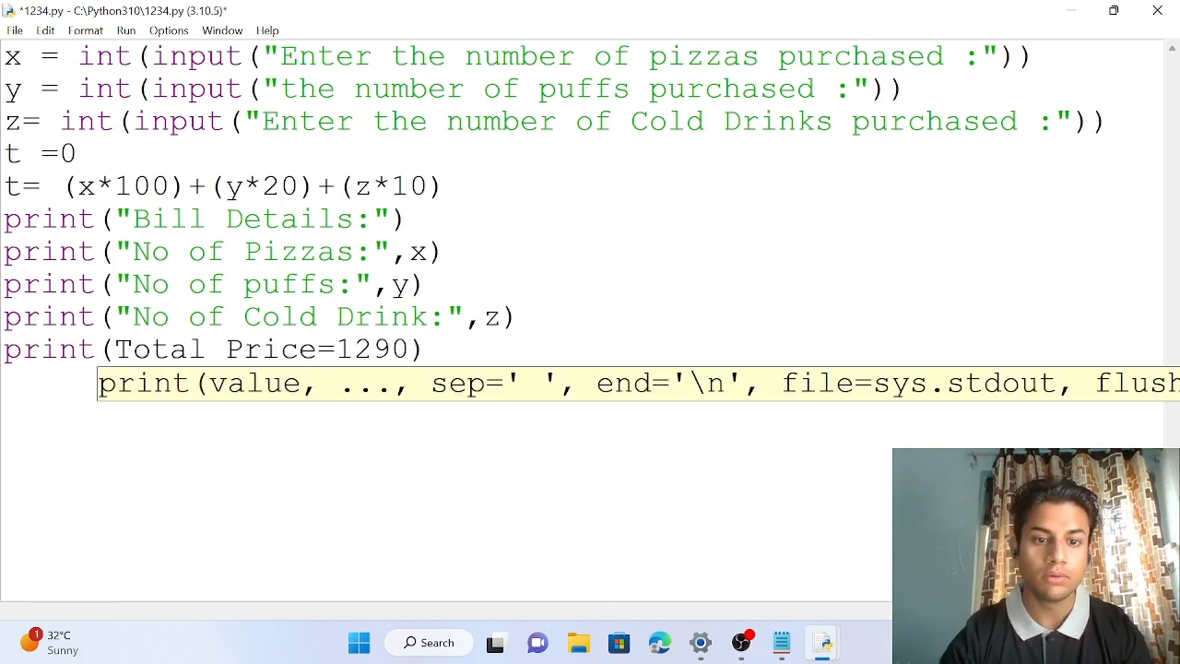
double_click(373, 349)
text(,)
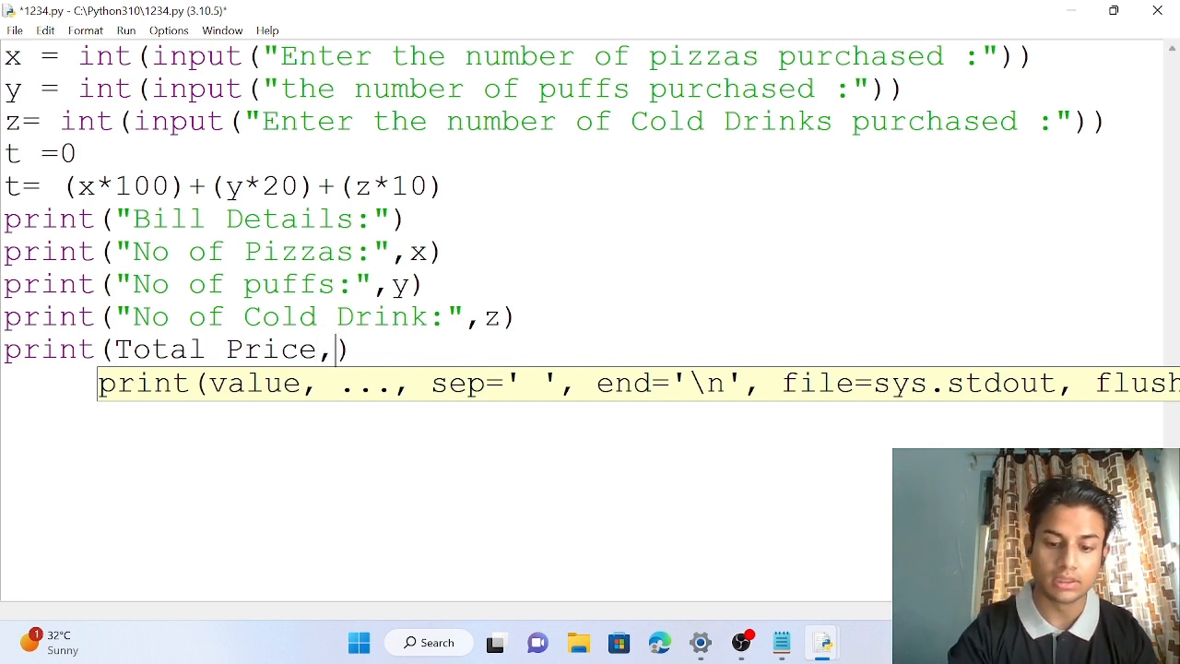
text(t)
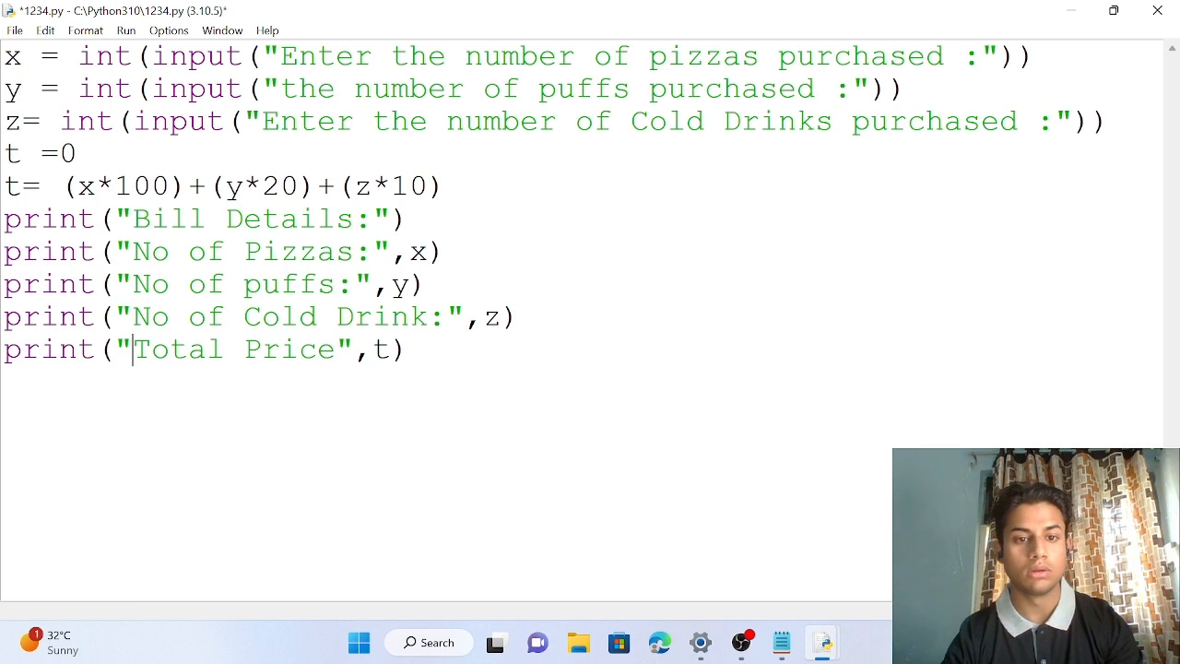
text(p)
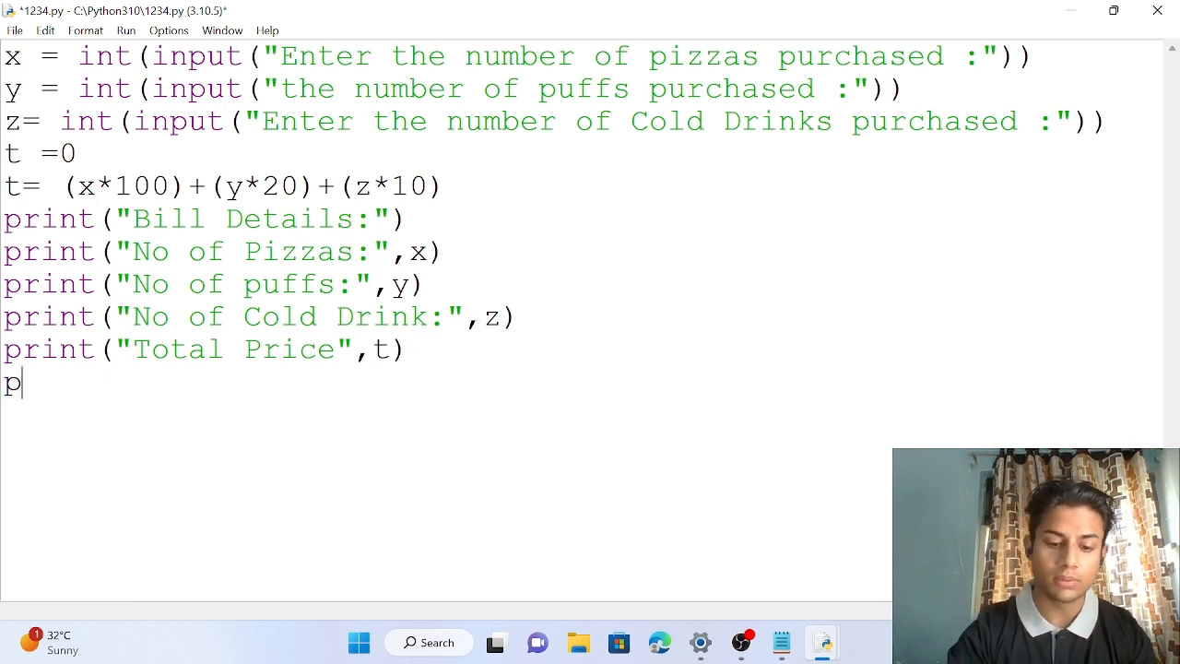
text(rint(0)
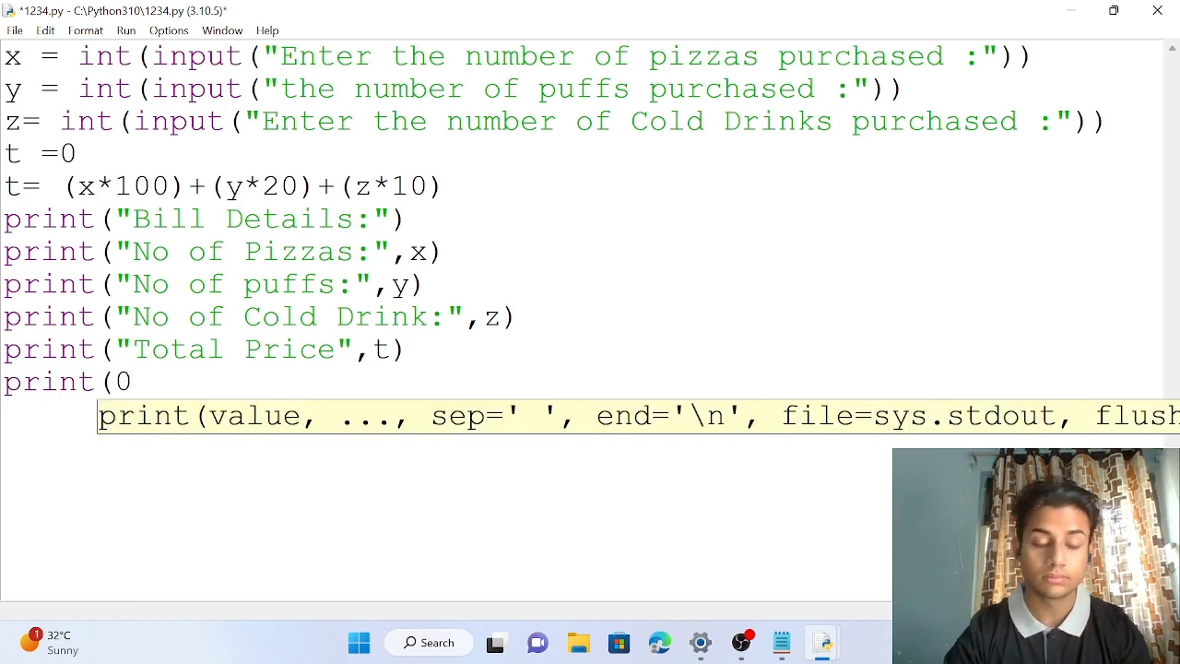
text())
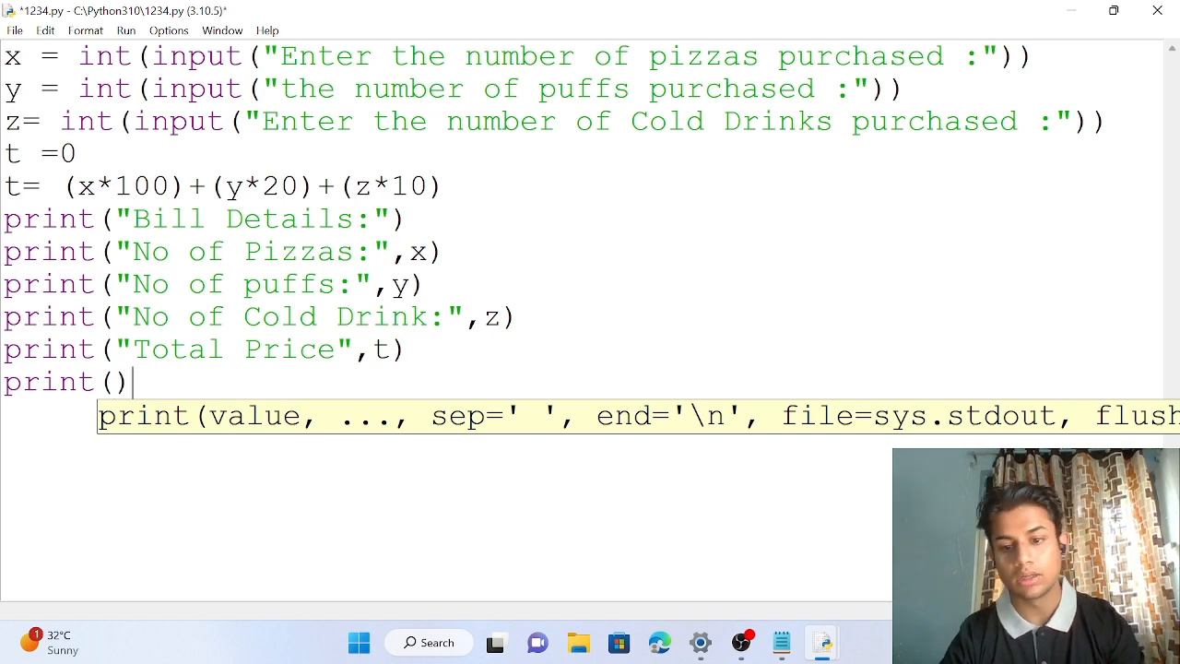
click(346, 15)
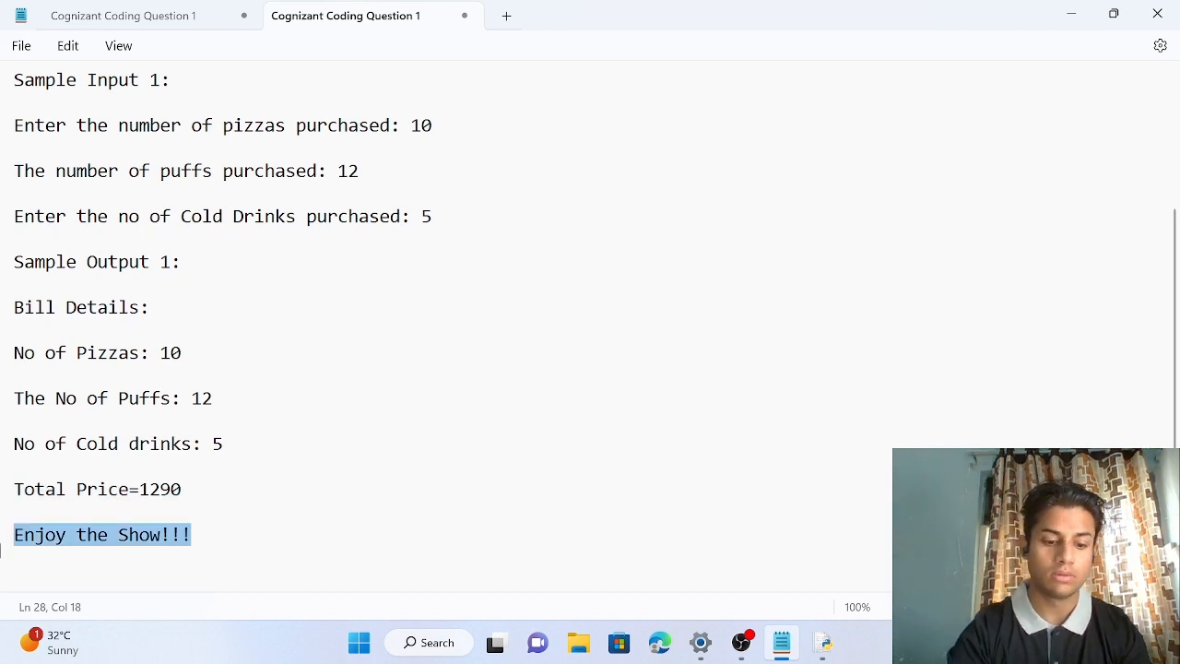
click(222, 444)
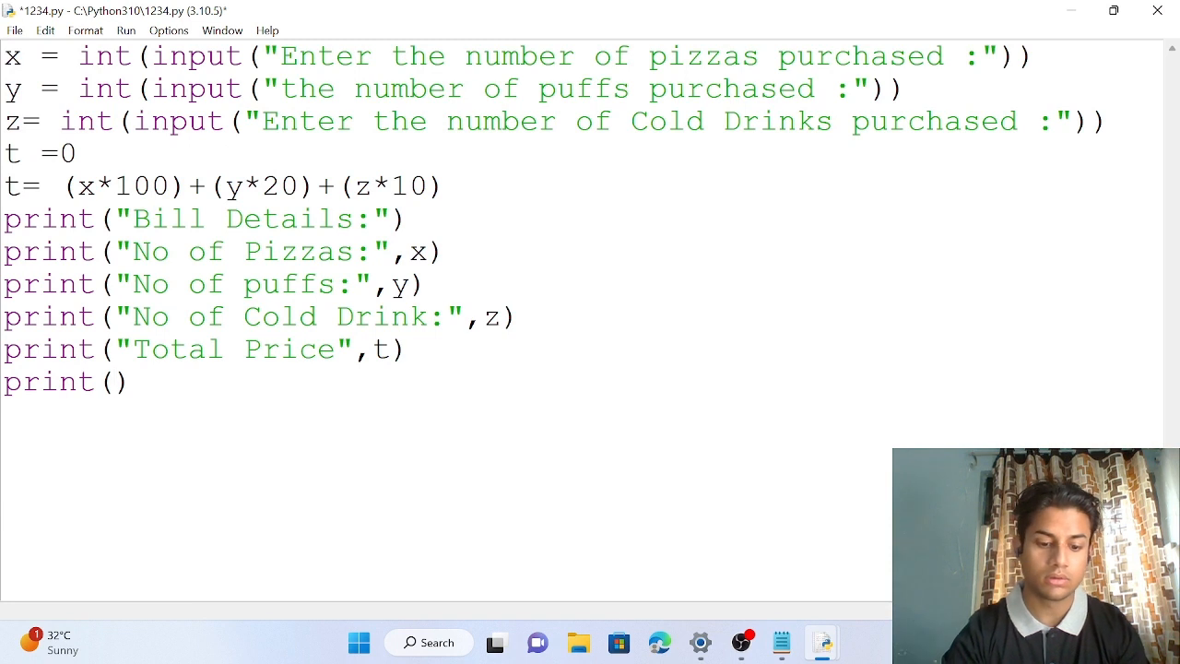
- Put "Enjoy the Show!!!" inside the final print call
text(Enjoy the Show!!!)
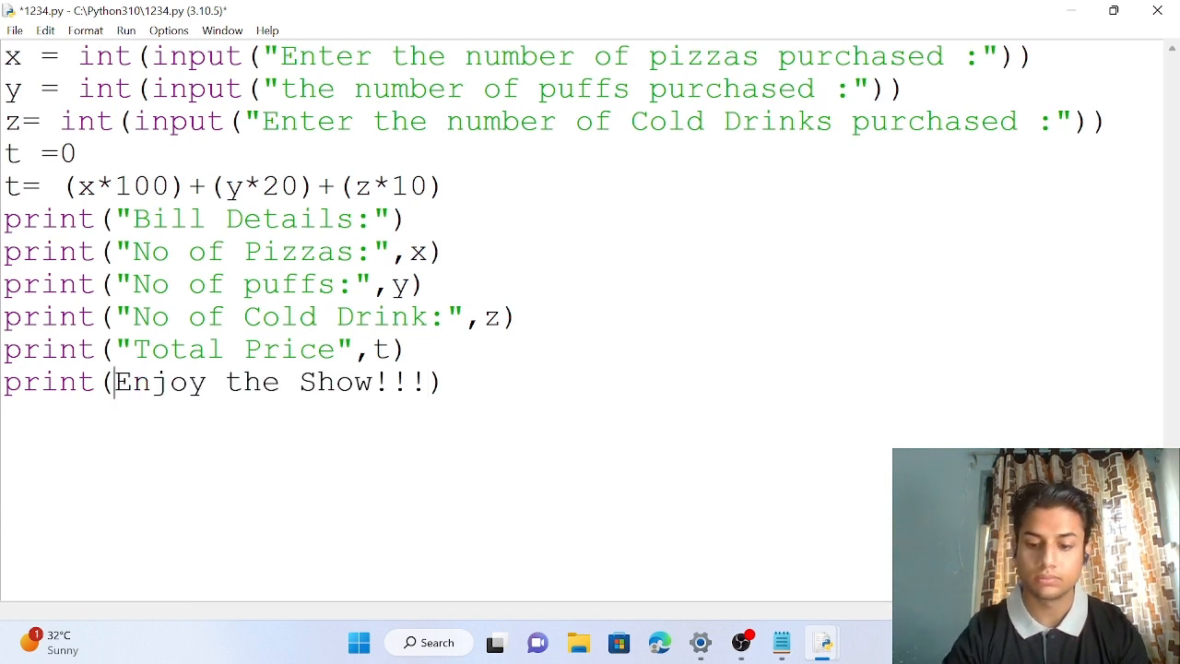
text(")
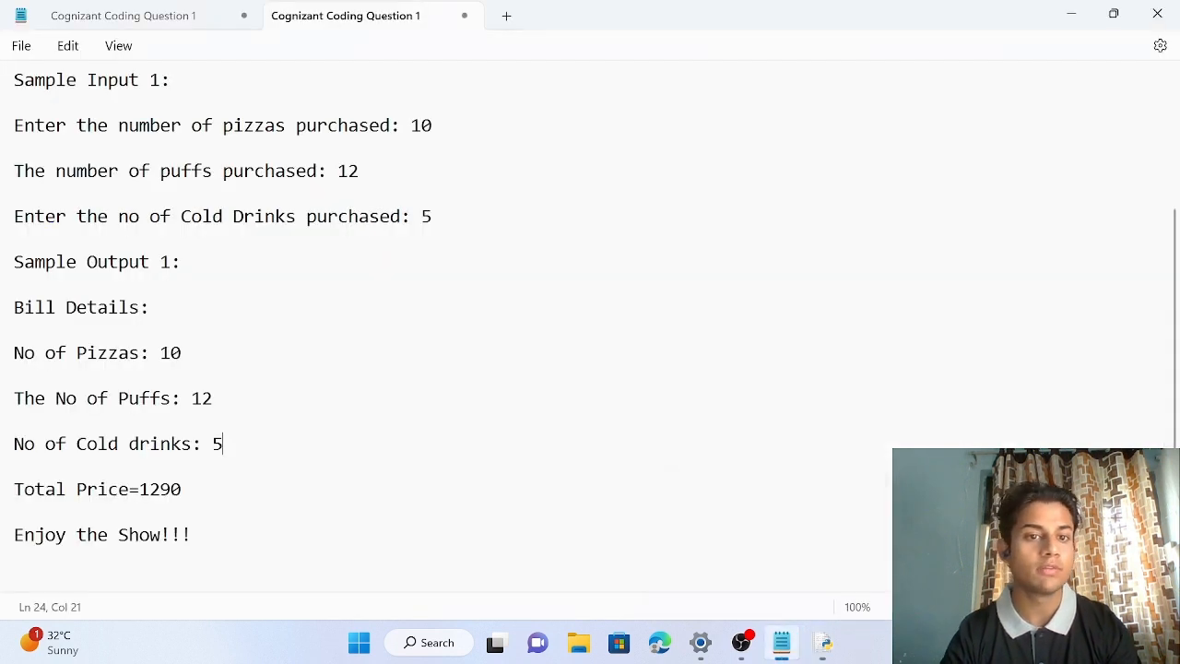
- Scroll up to review the sample input and expected bill output in Notepad
scroll(up, 3)
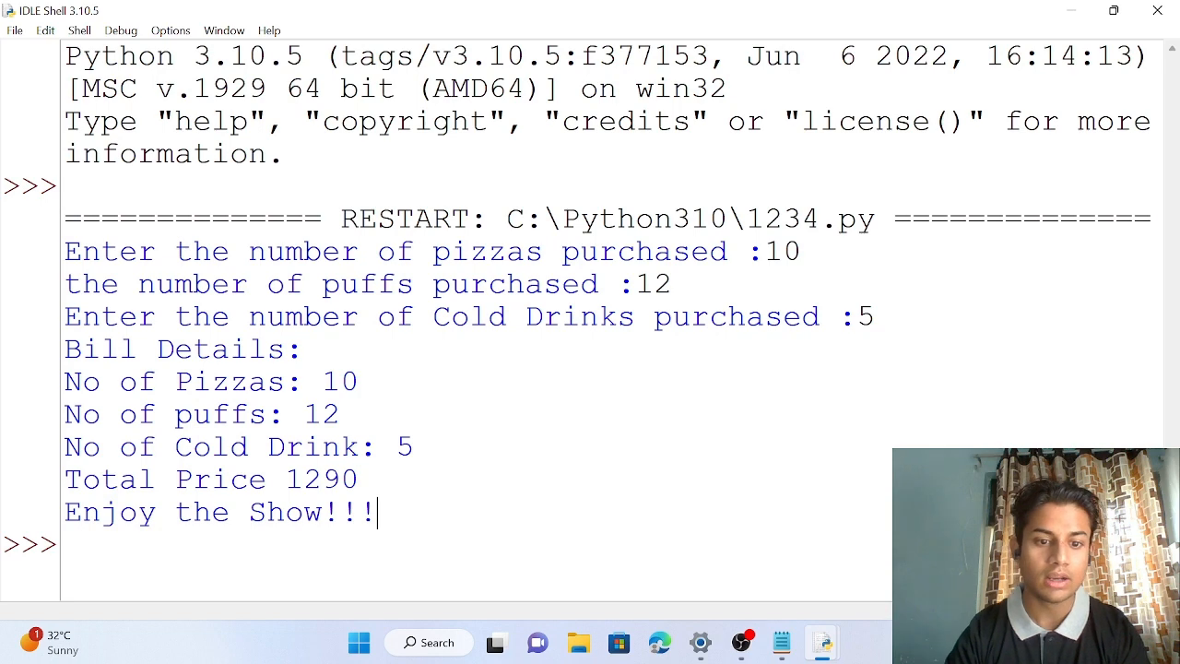
- Select the shell output showing the bill for 10, 12, 5 totaling 1290
drag(65, 251, 376, 512)
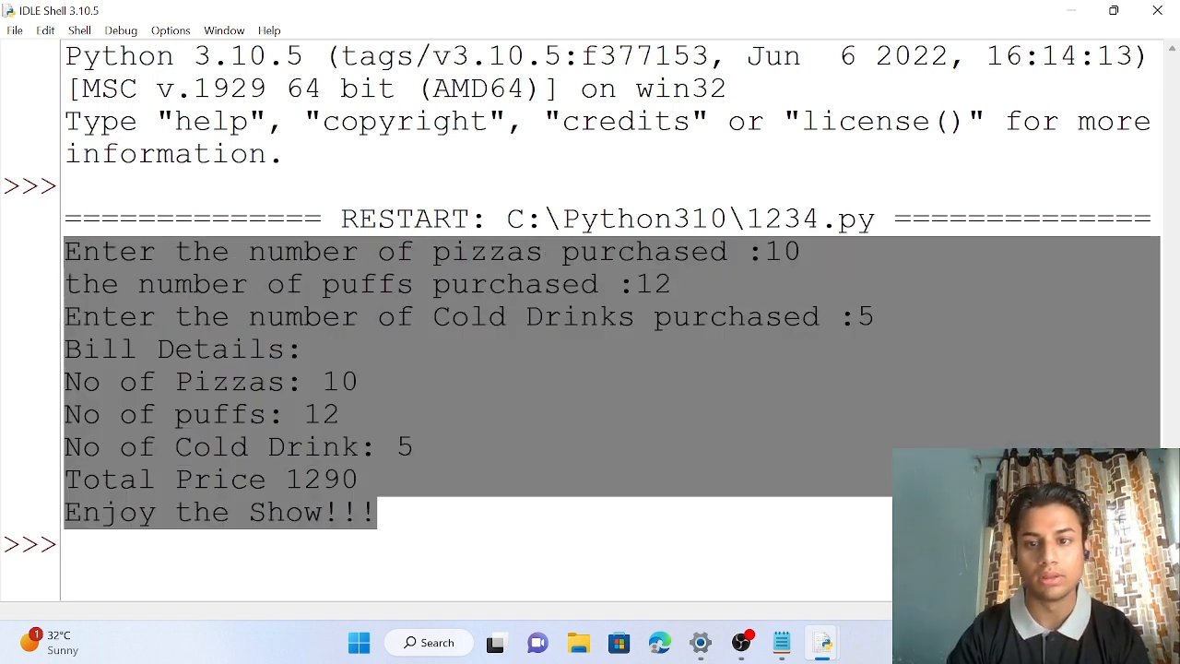